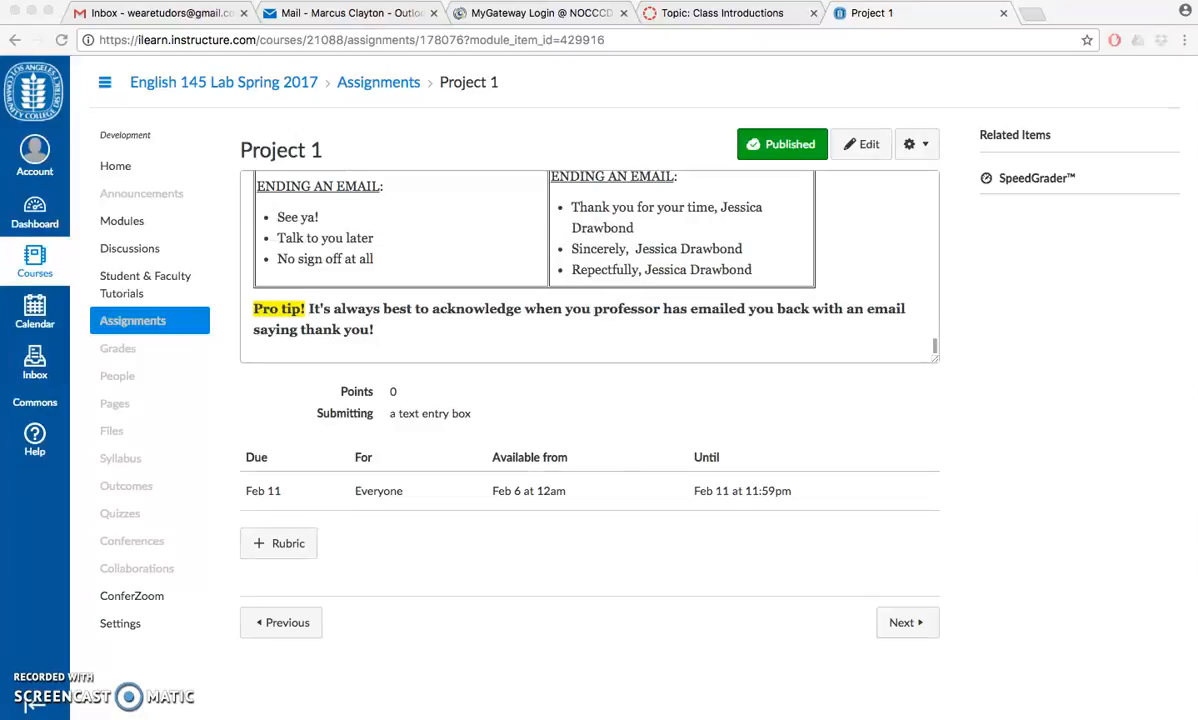
Step: Go to the Canvas Inbox from the global navigation sidebar
{"action": "scroll", "scroll_direction": "up", "scroll_amount": 3}
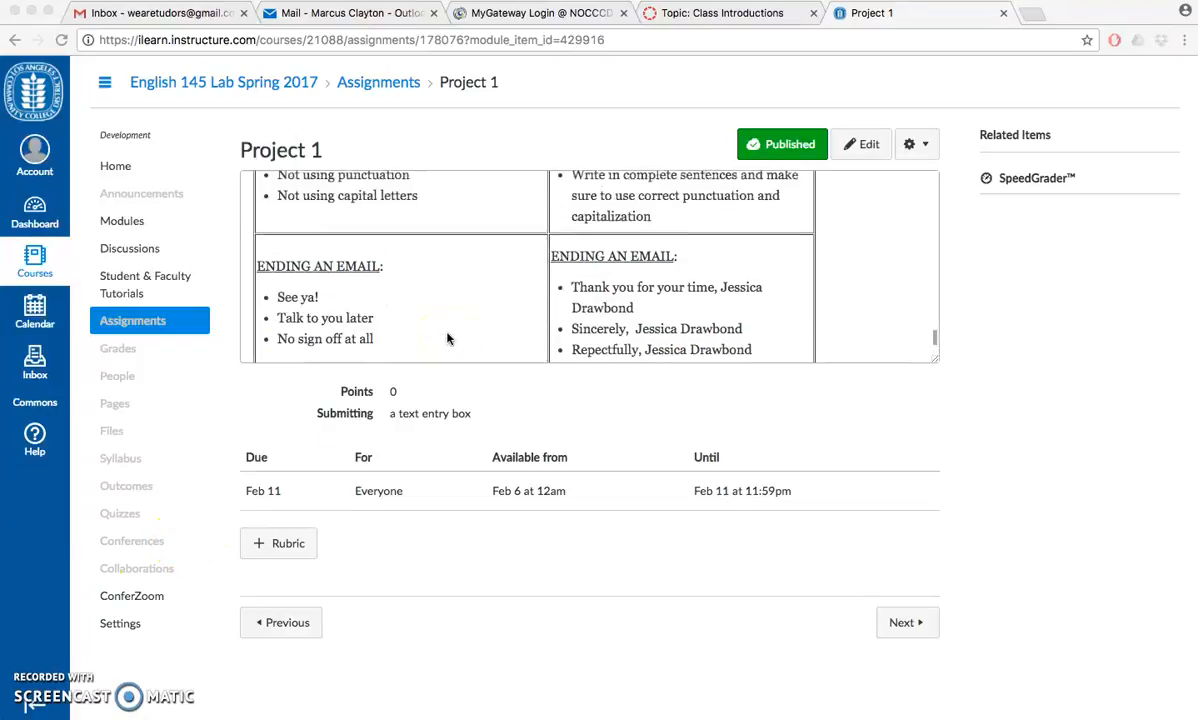
{"action": "scroll", "scroll_direction": "up", "scroll_amount": 3}
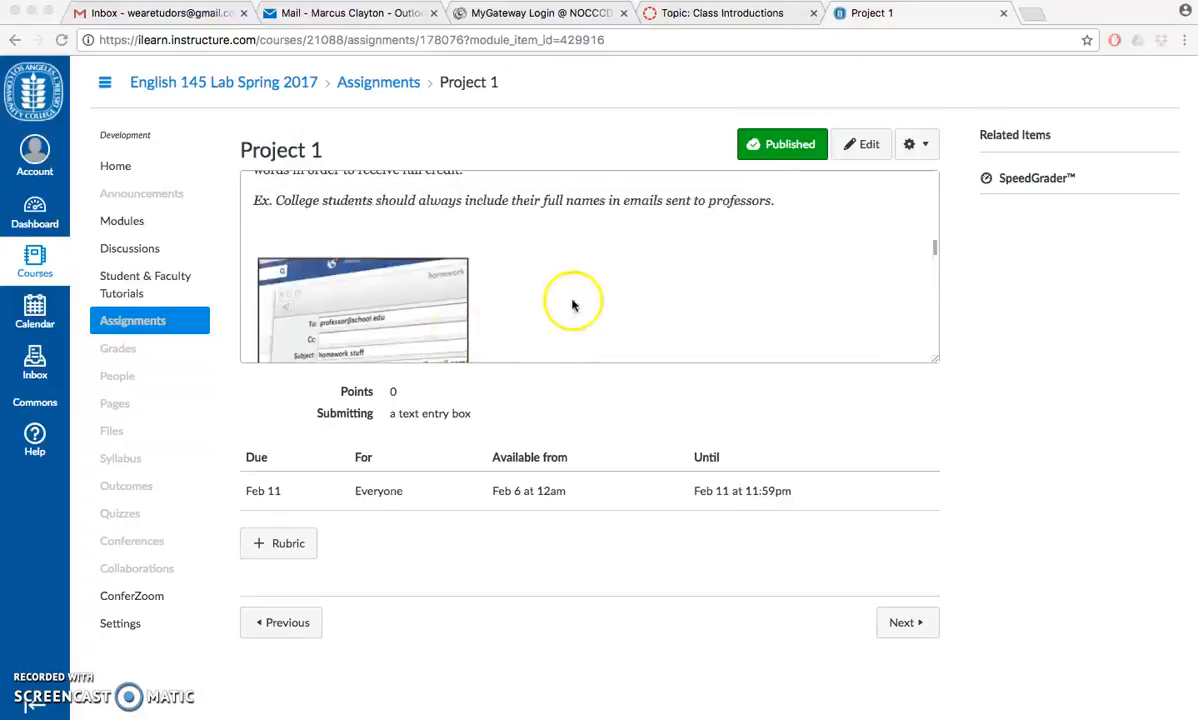
{"action": "scroll", "scroll_direction": "up", "scroll_amount": 3}
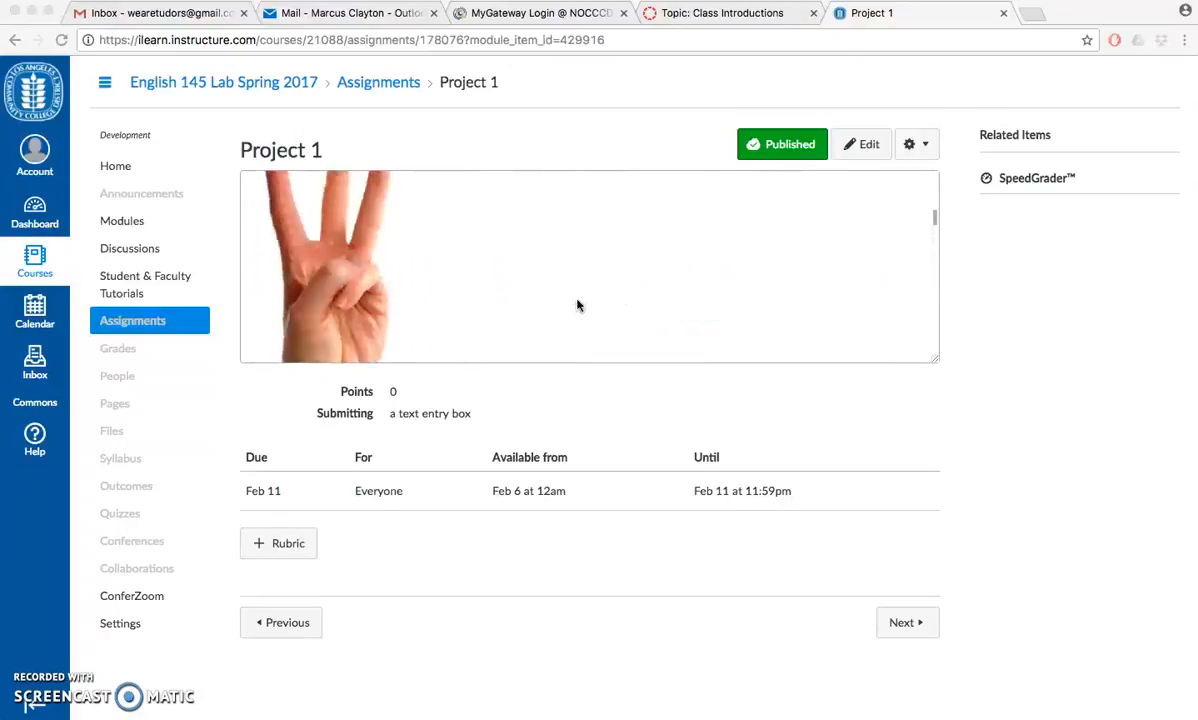
{"action": "scroll", "scroll_direction": "up", "scroll_amount": 3}
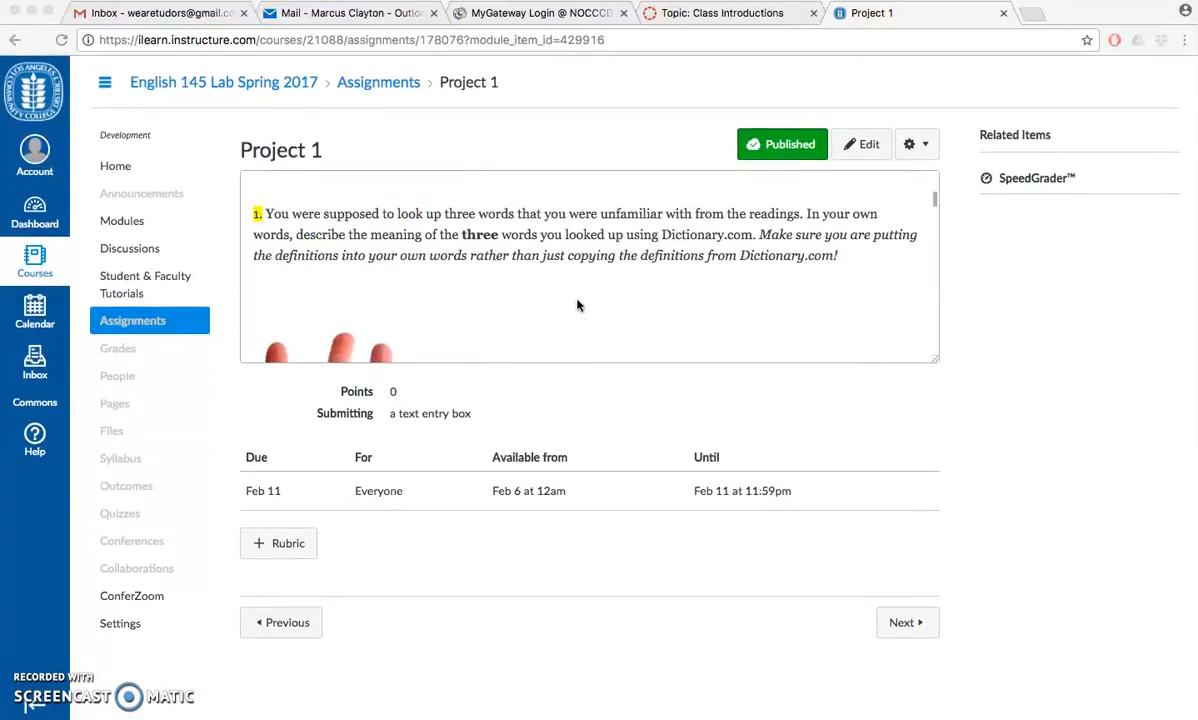
{"action": "scroll", "scroll_direction": "down", "scroll_amount": 3}
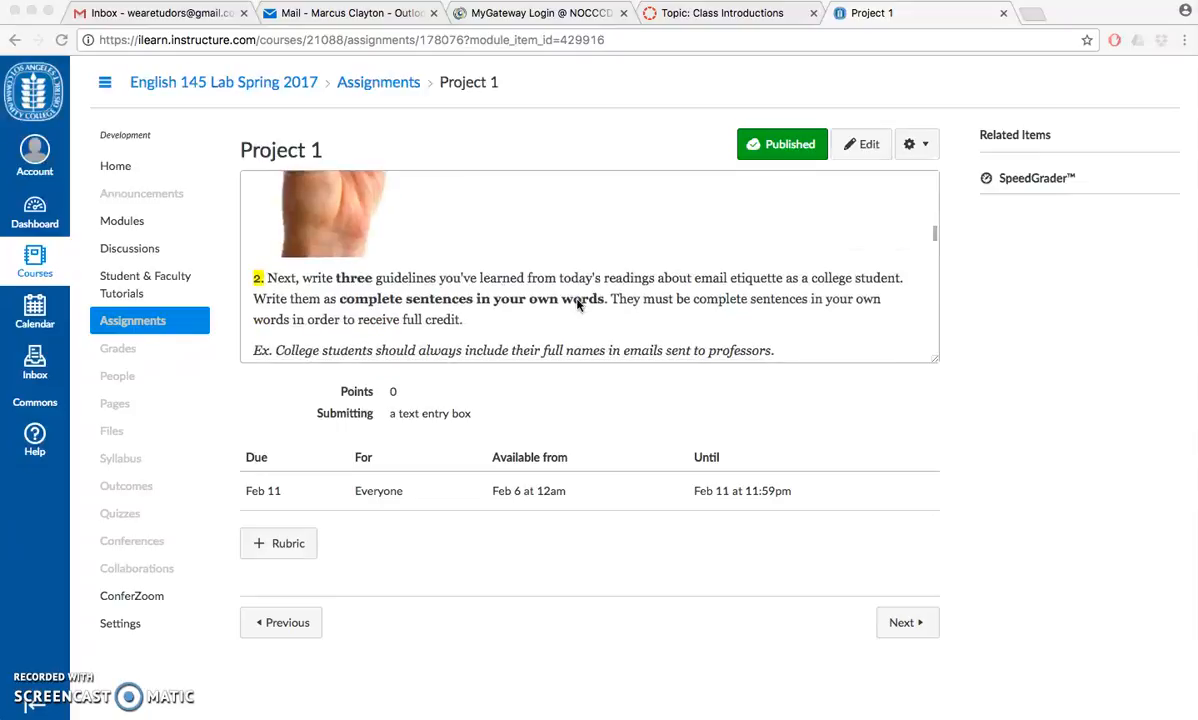
{"action": "scroll", "scroll_direction": "up", "scroll_amount": 3}
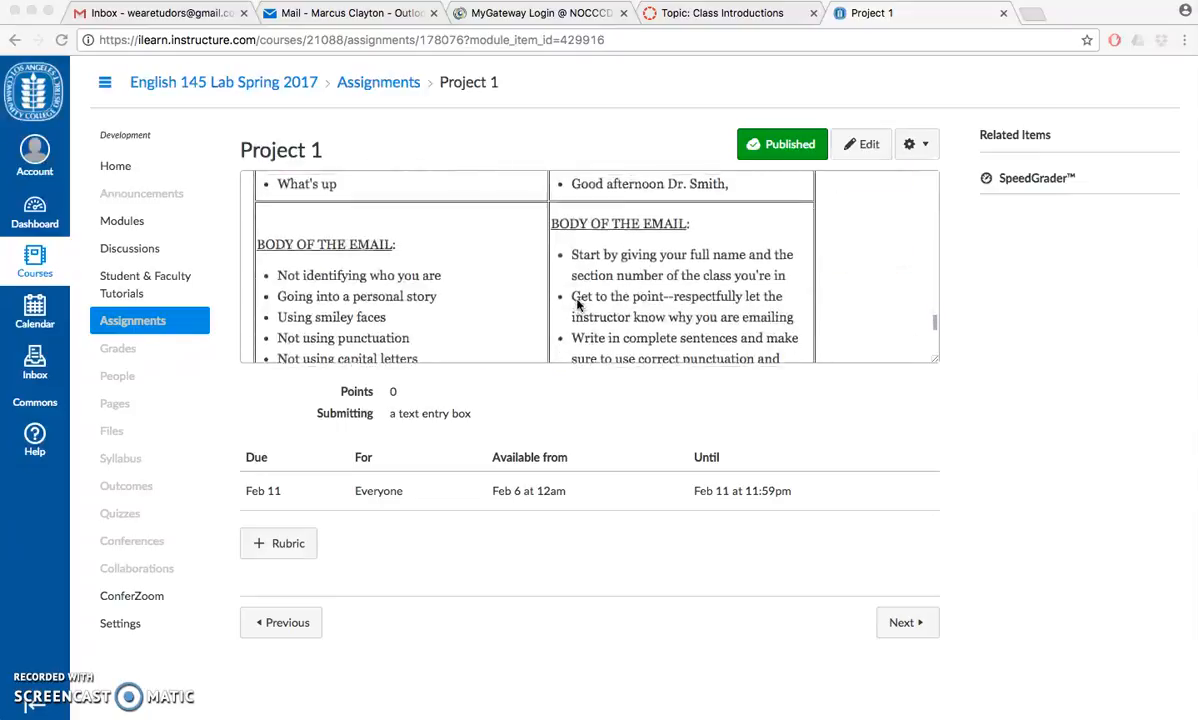
{"action": "scroll", "scroll_direction": "up", "scroll_amount": 3}
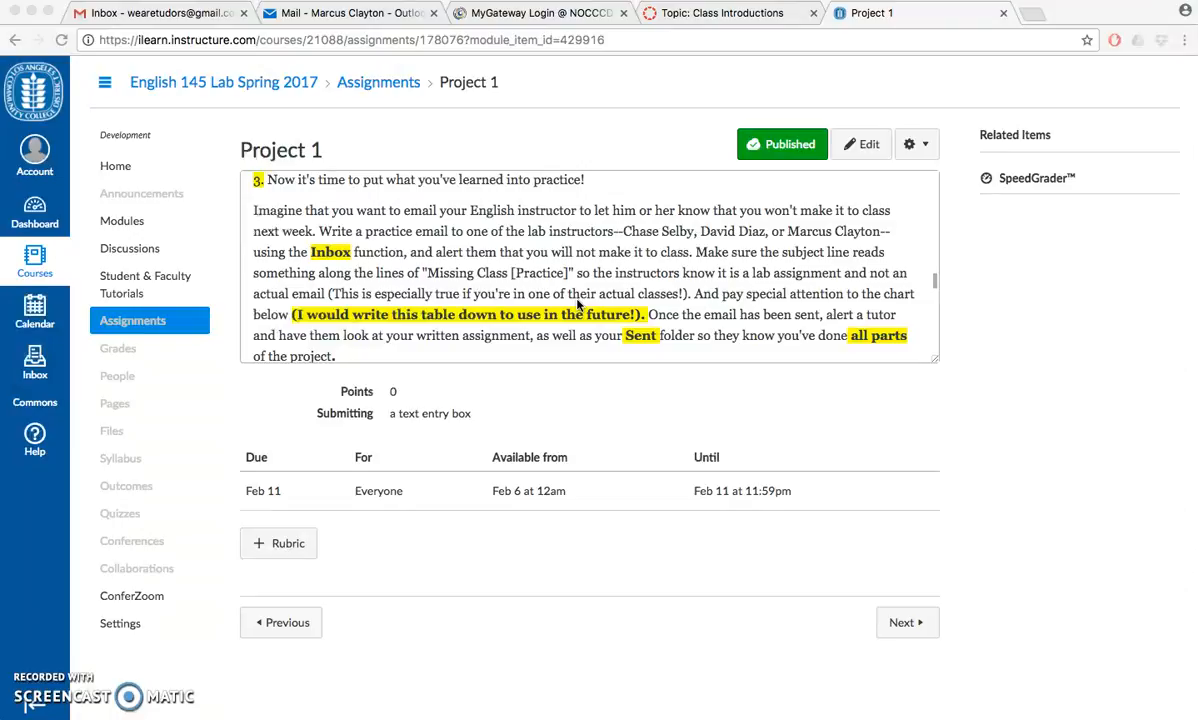
{"action": "mouse_move", "coordinate": [800, 396]}
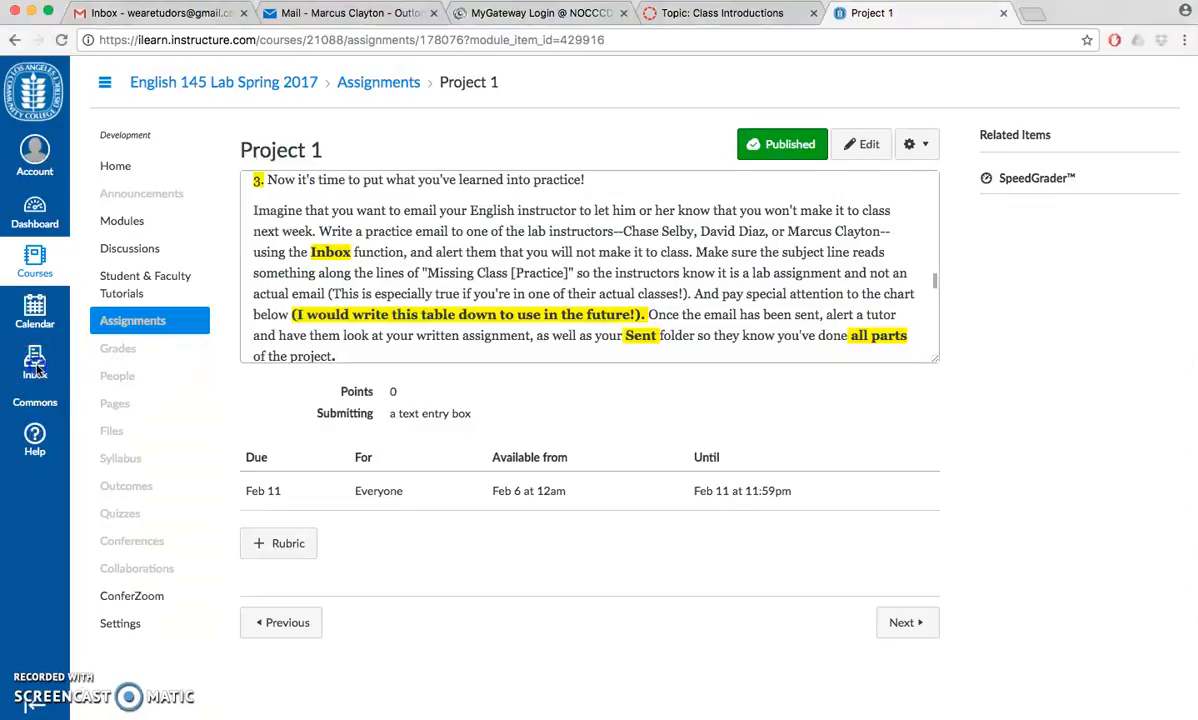
{"action": "left_click", "coordinate": [34, 364]}
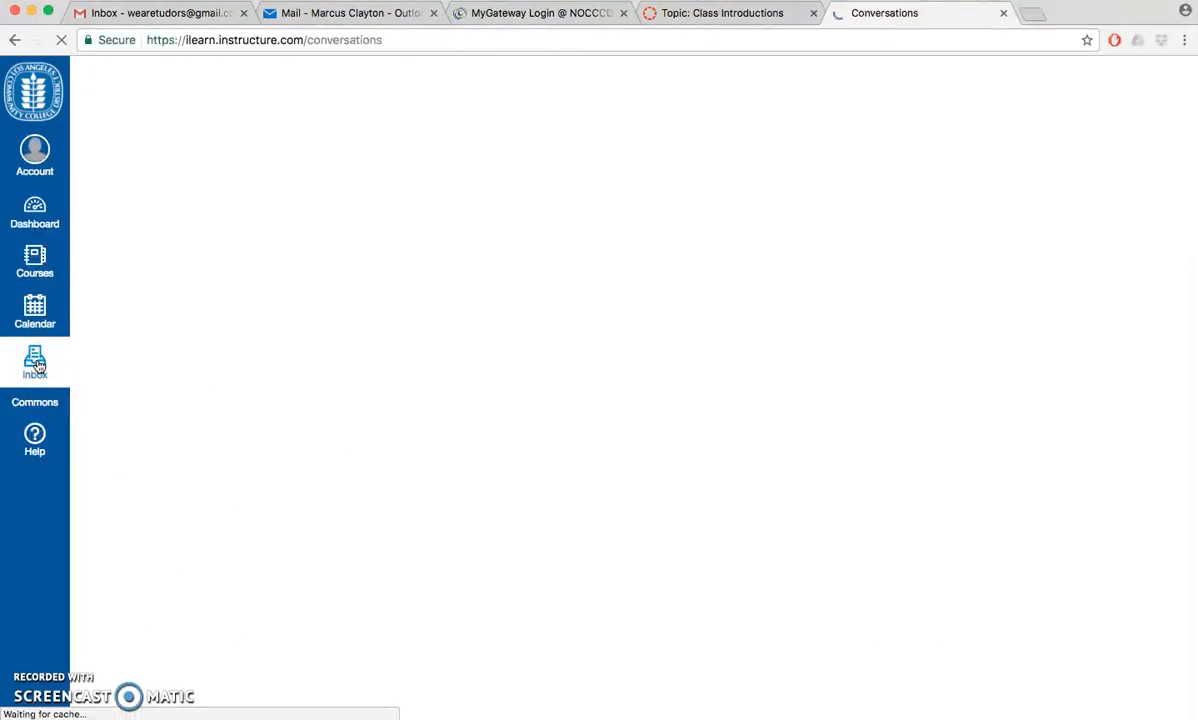
{"action": "left_click", "coordinate": [34, 362]}
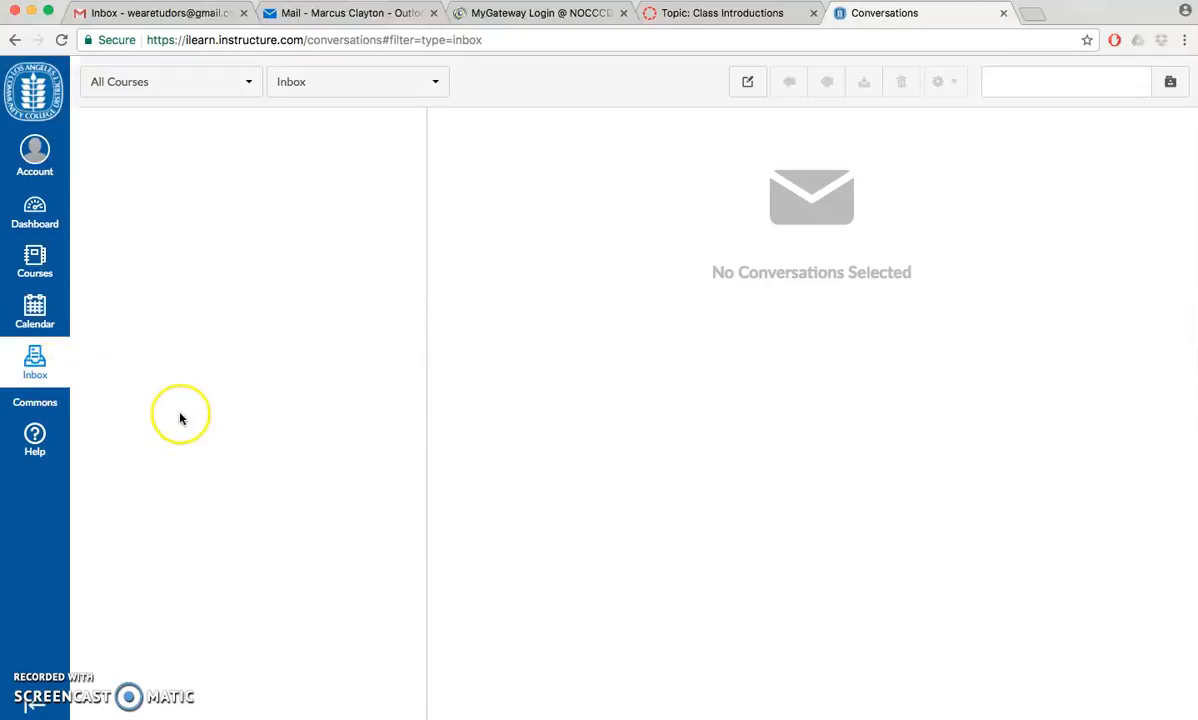
{"action": "mouse_move", "coordinate": [180, 418]}
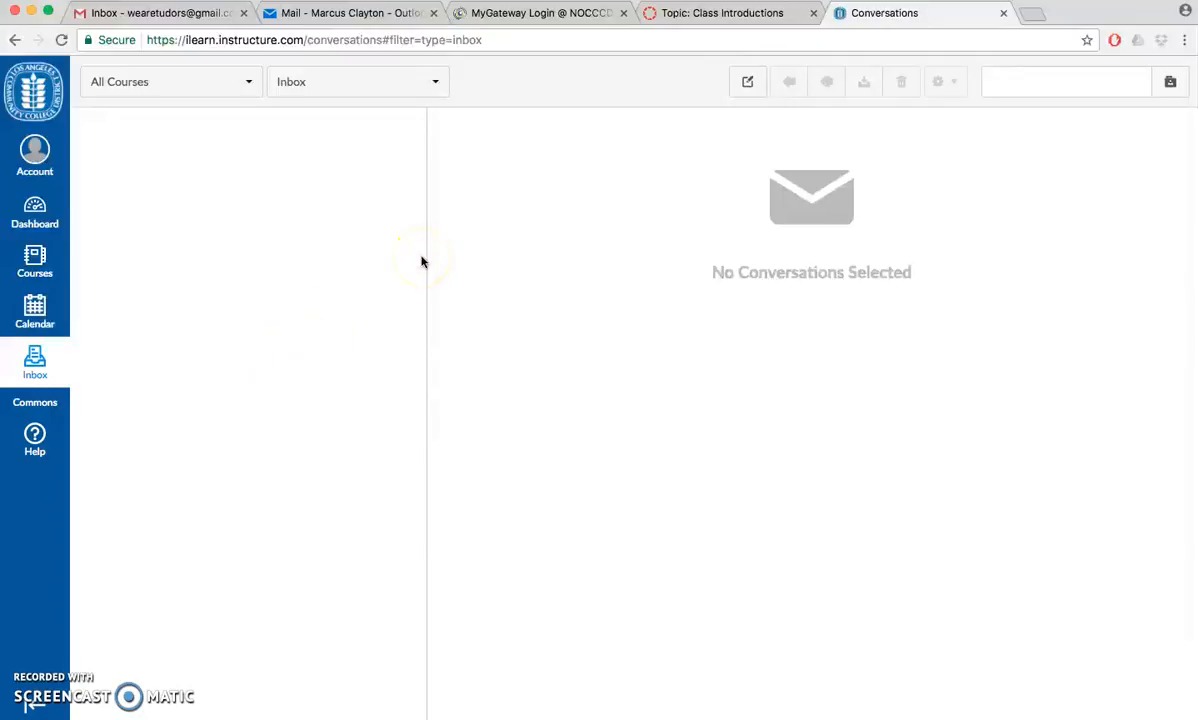
{"action": "mouse_move", "coordinate": [684, 148]}
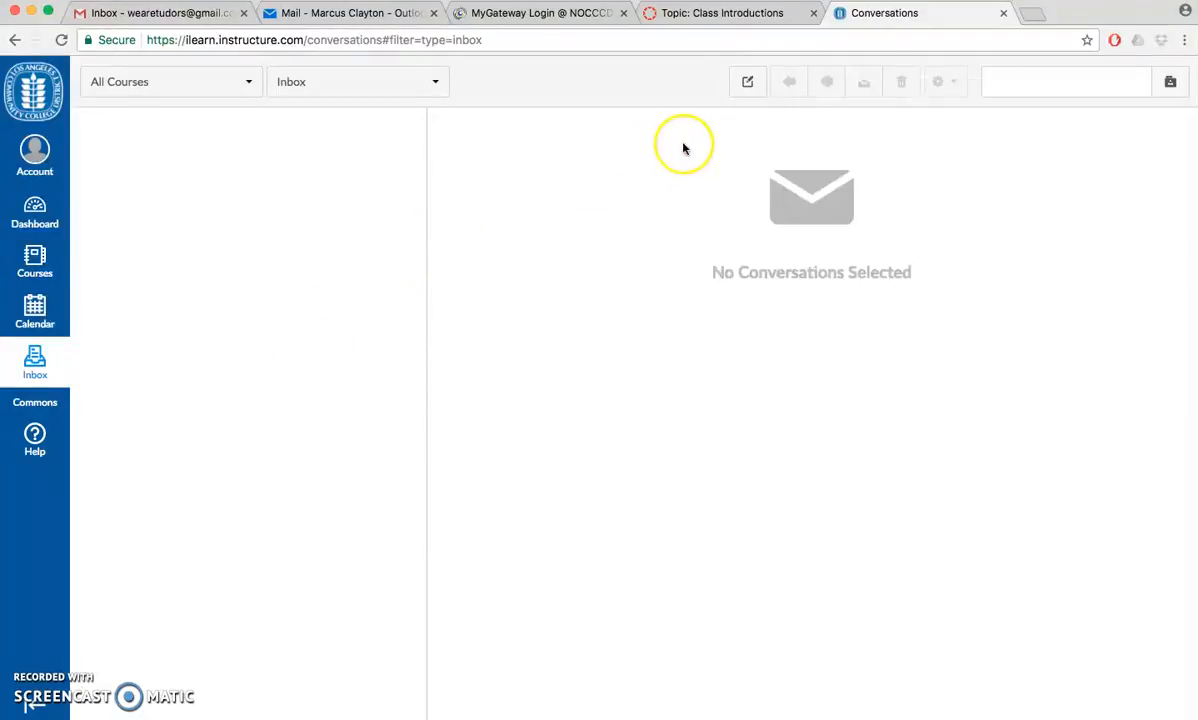
{"action": "mouse_move", "coordinate": [746, 82]}
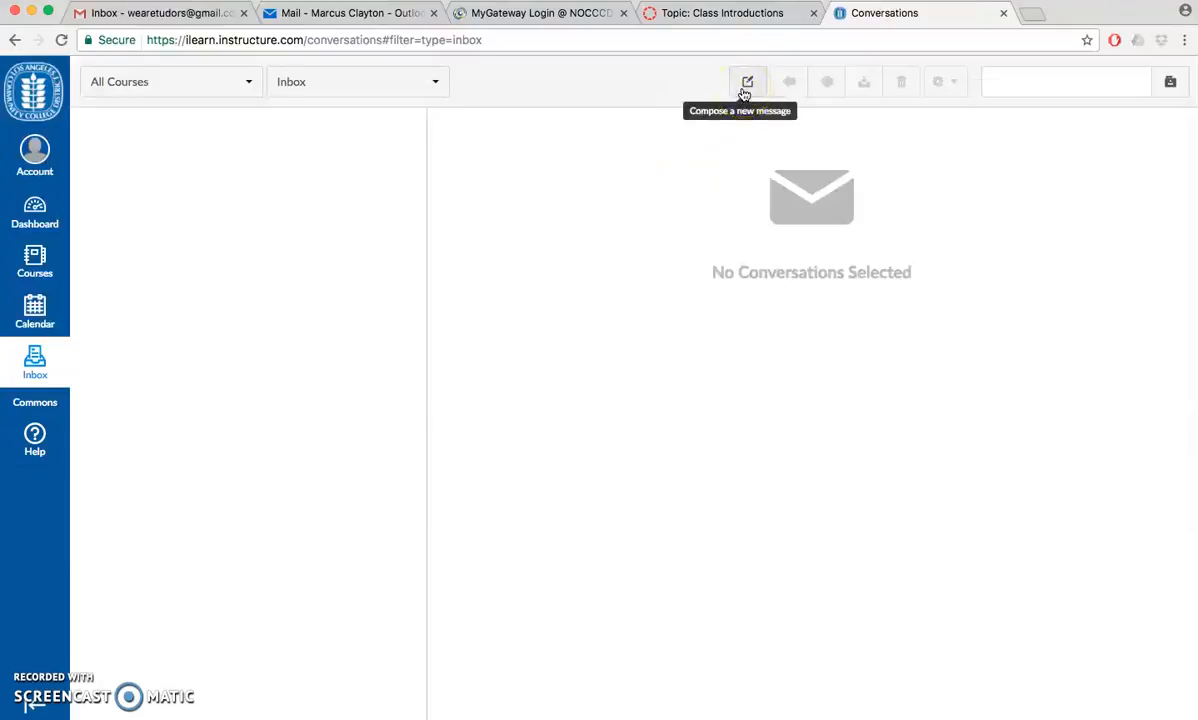
Step: Start a new message and set its course to English 145 Lab Spring 2017
{"action": "left_click", "coordinate": [746, 82]}
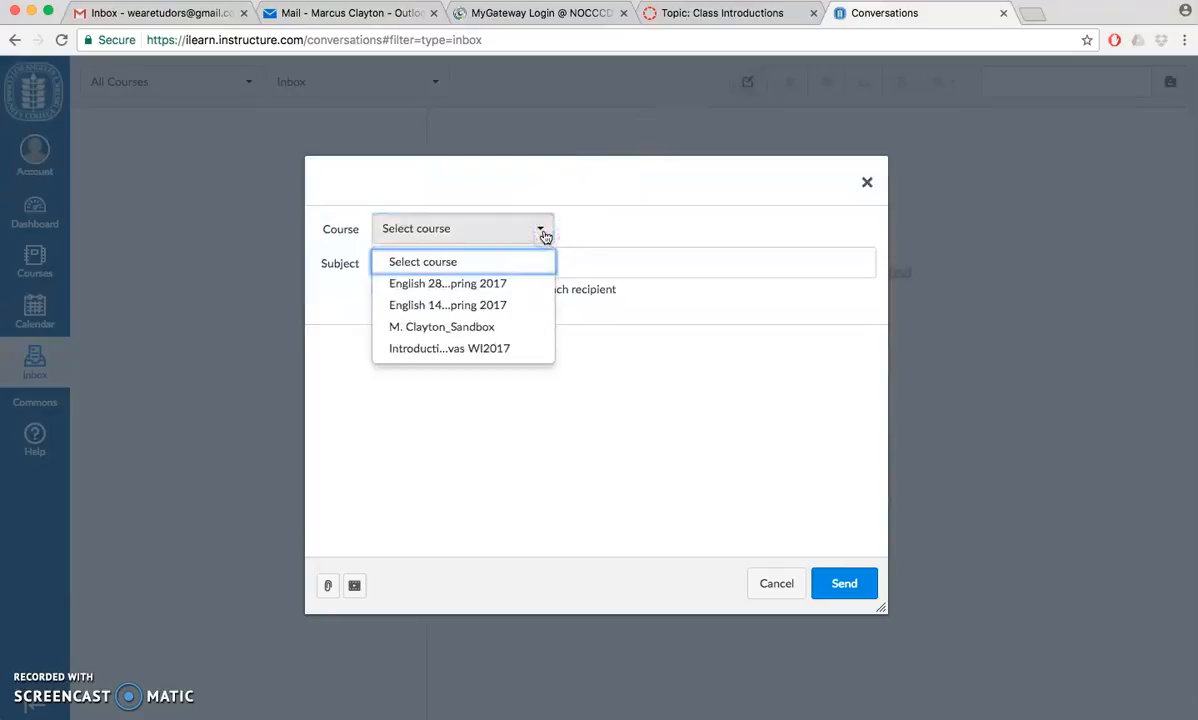
{"action": "mouse_move", "coordinate": [448, 304]}
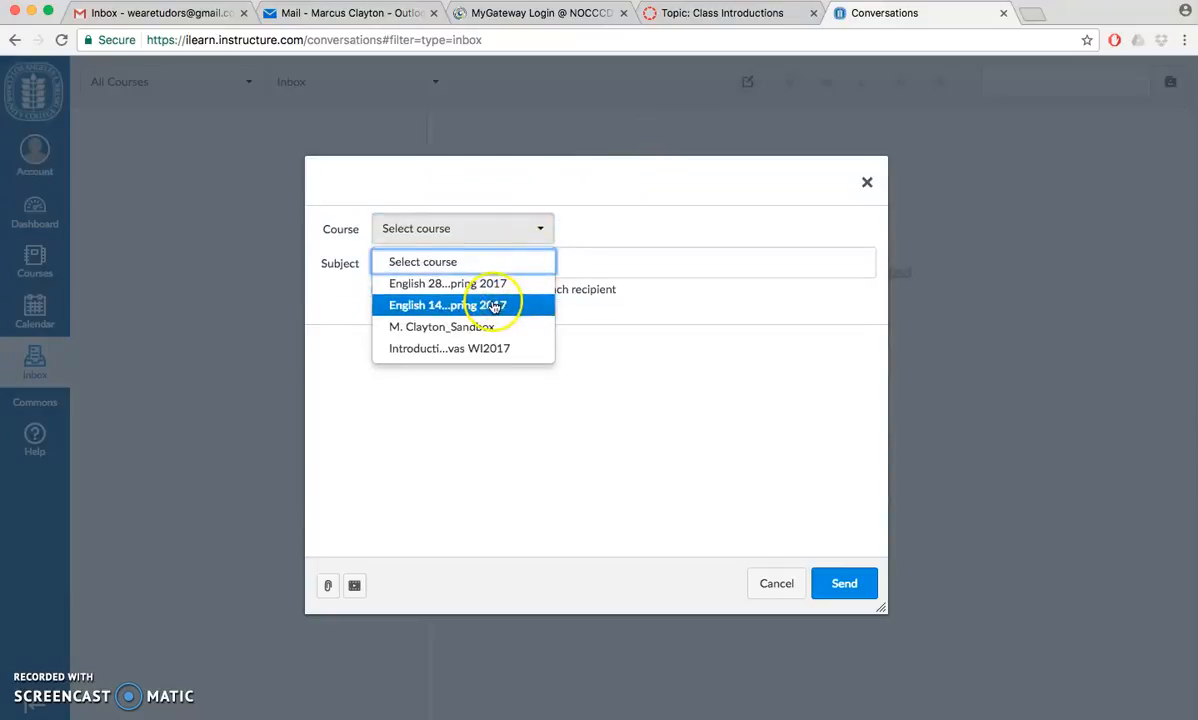
{"action": "mouse_move", "coordinate": [448, 304]}
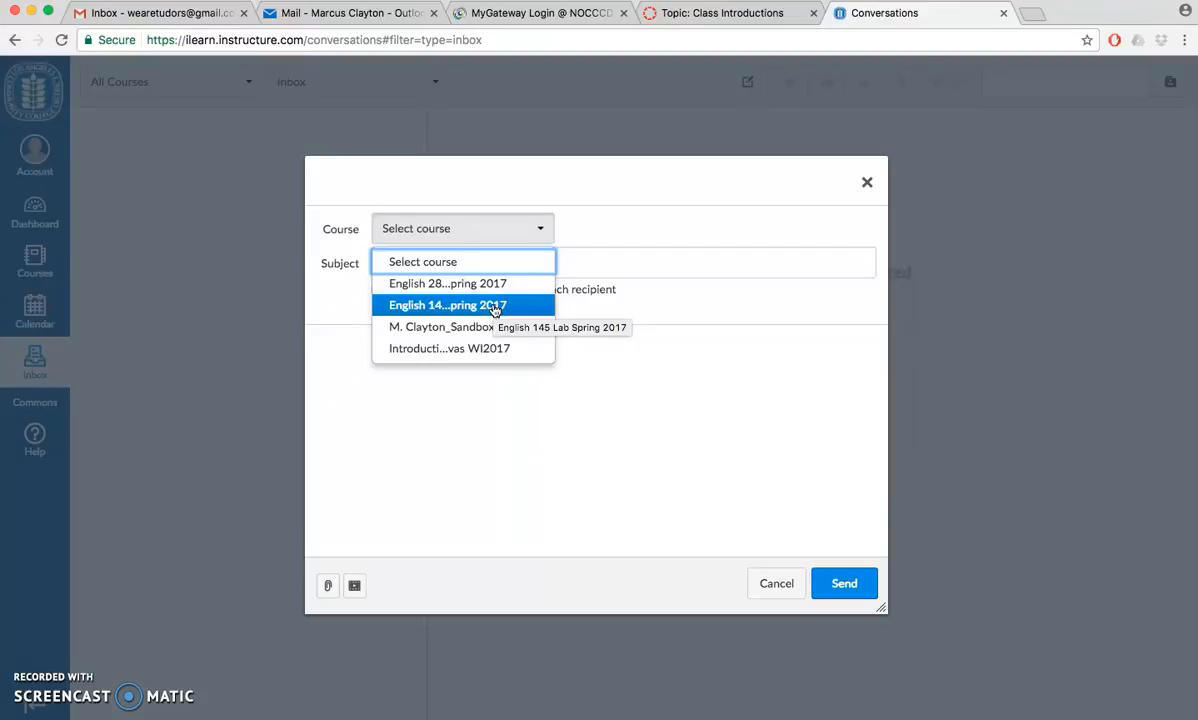
{"action": "left_click", "coordinate": [448, 304]}
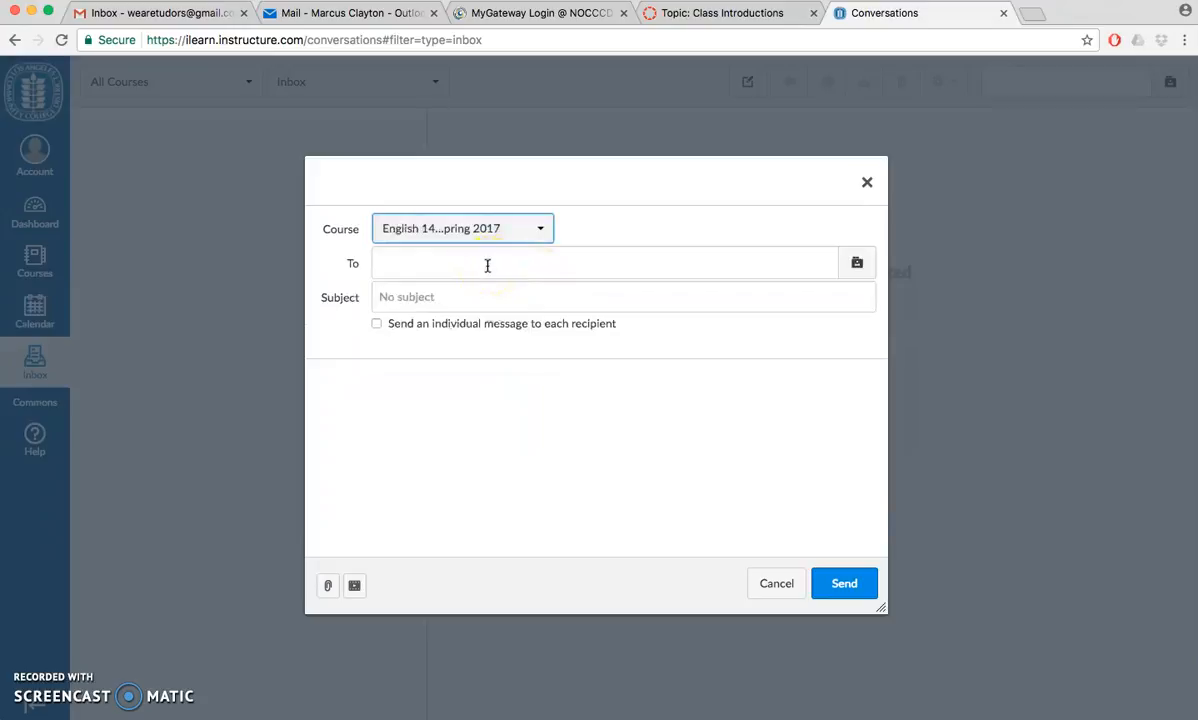
{"action": "left_click", "coordinate": [600, 264]}
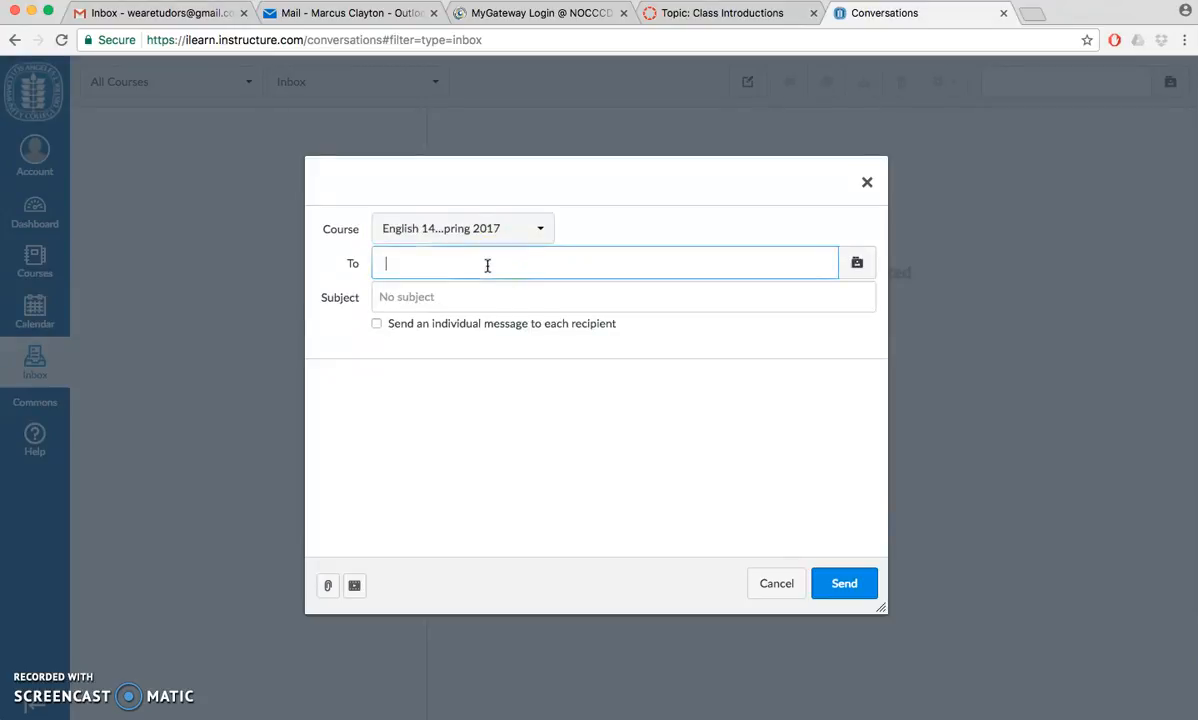
{"action": "type", "text": "Ch"}
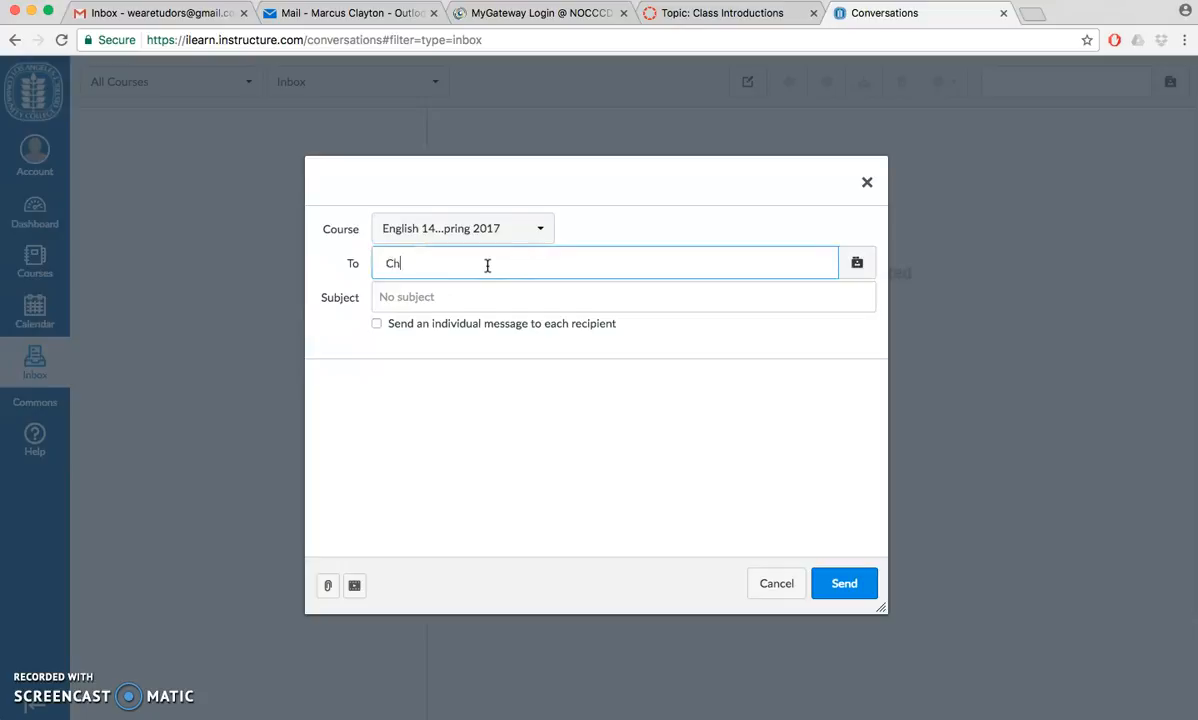
{"action": "type", "text": "ase"}
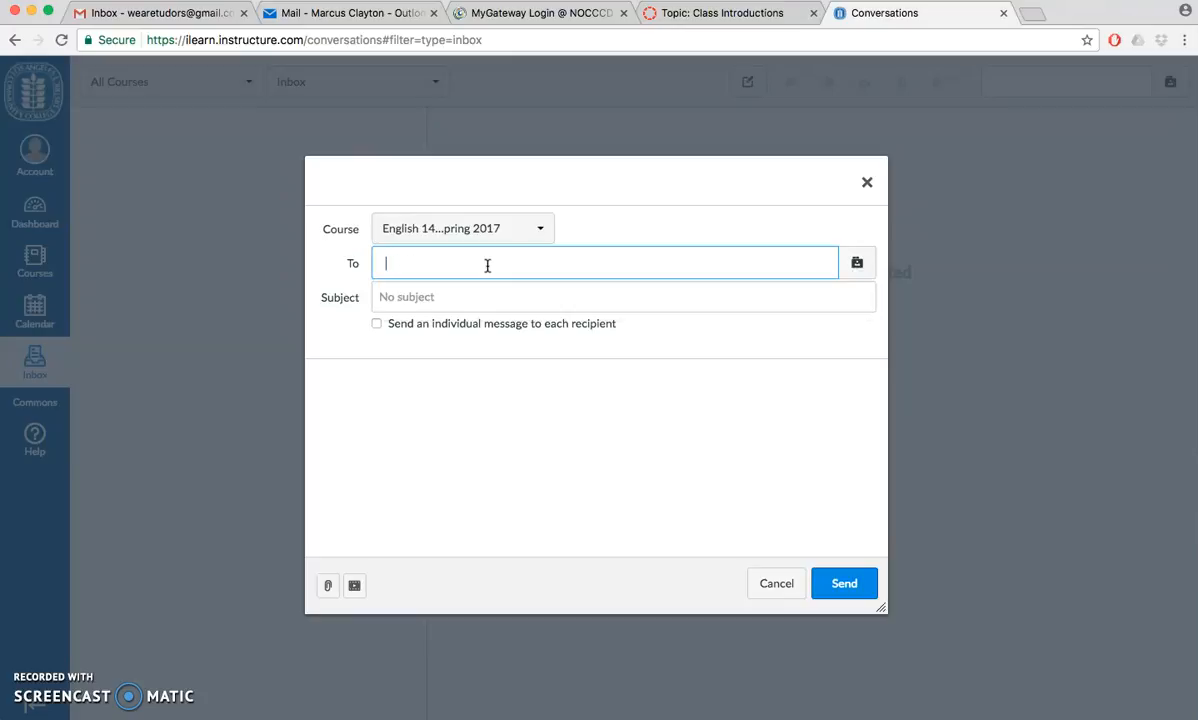
{"action": "type", "text": "Marcus"}
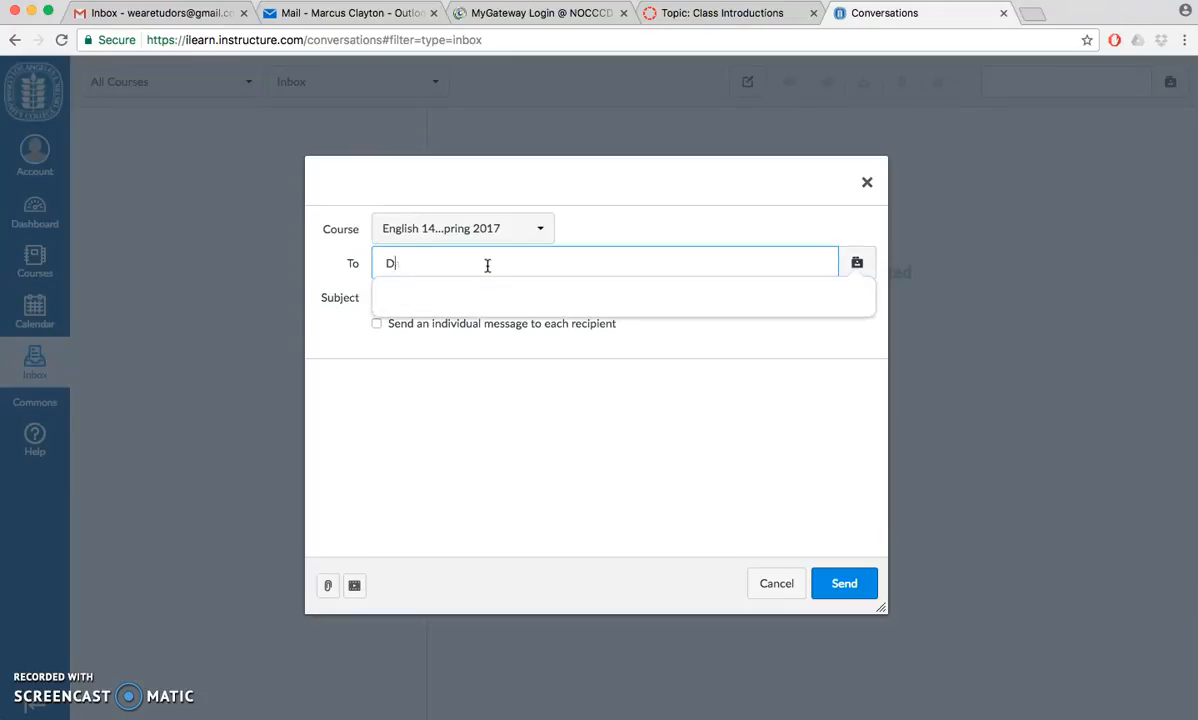
{"action": "type", "text": "Chase"}
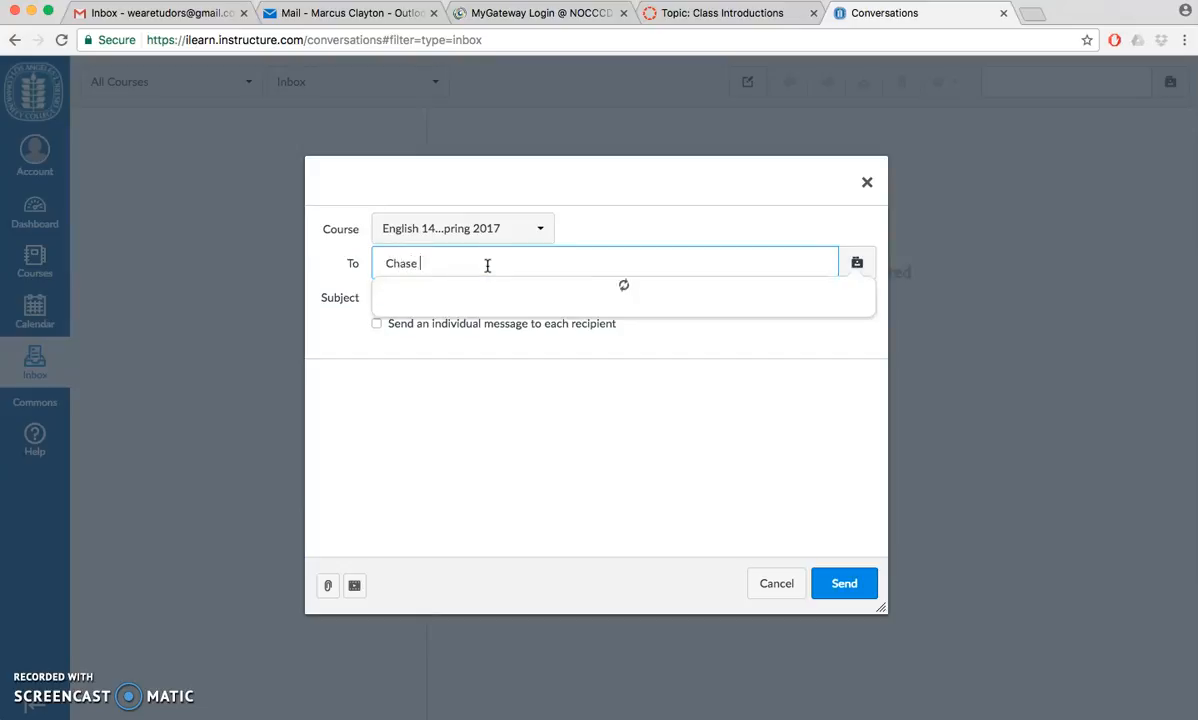
{"action": "left_click", "coordinate": [420, 290]}
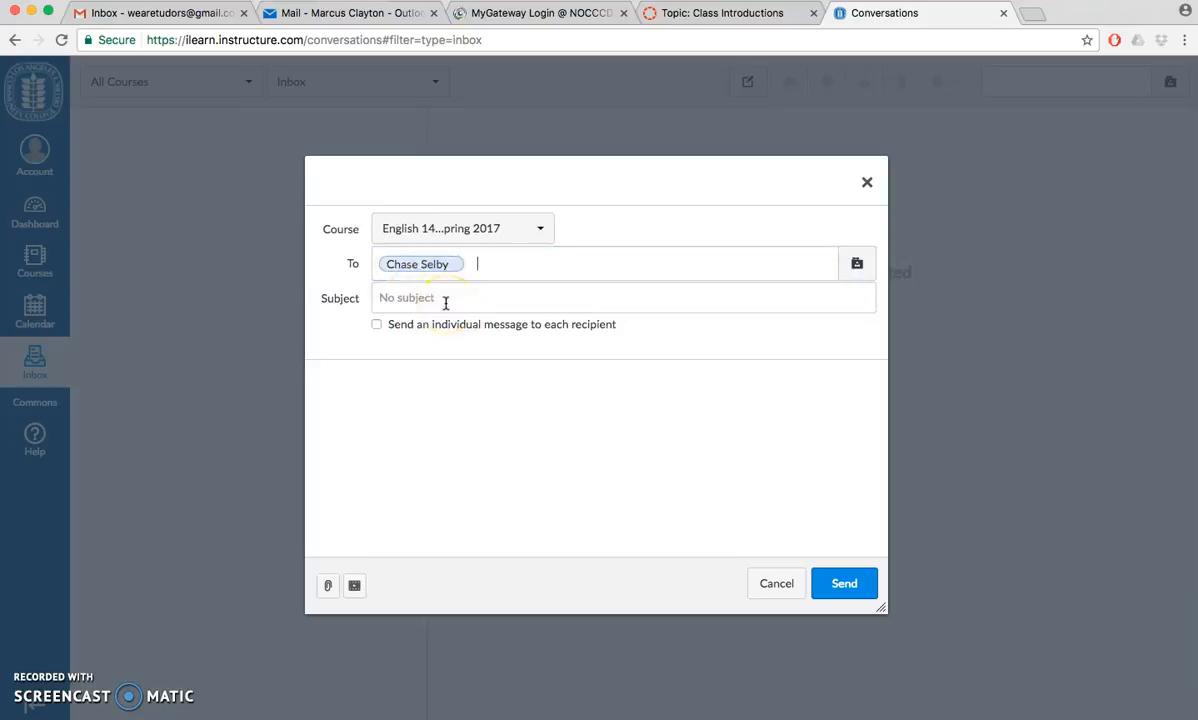
{"action": "left_click", "coordinate": [624, 296]}
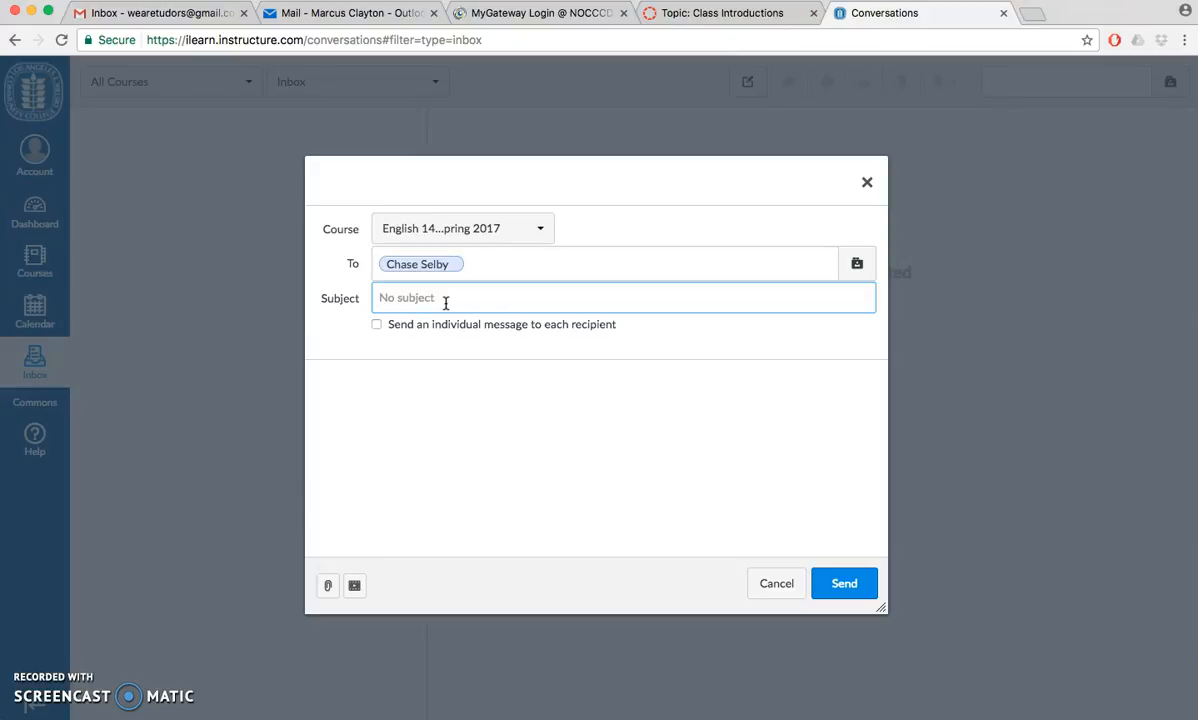
Step: Enter the subject 'Missing Class [Practice]' and move to the message body
{"action": "type", "text": "Missing"}
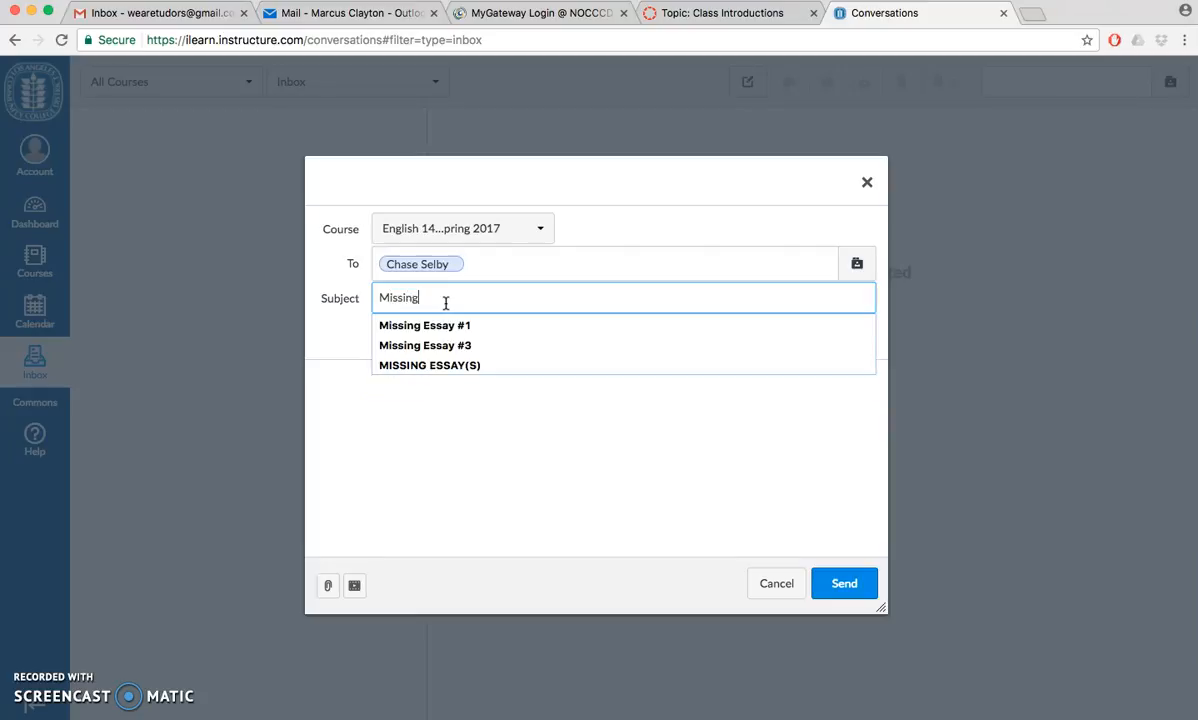
{"action": "type", "text": "C"}
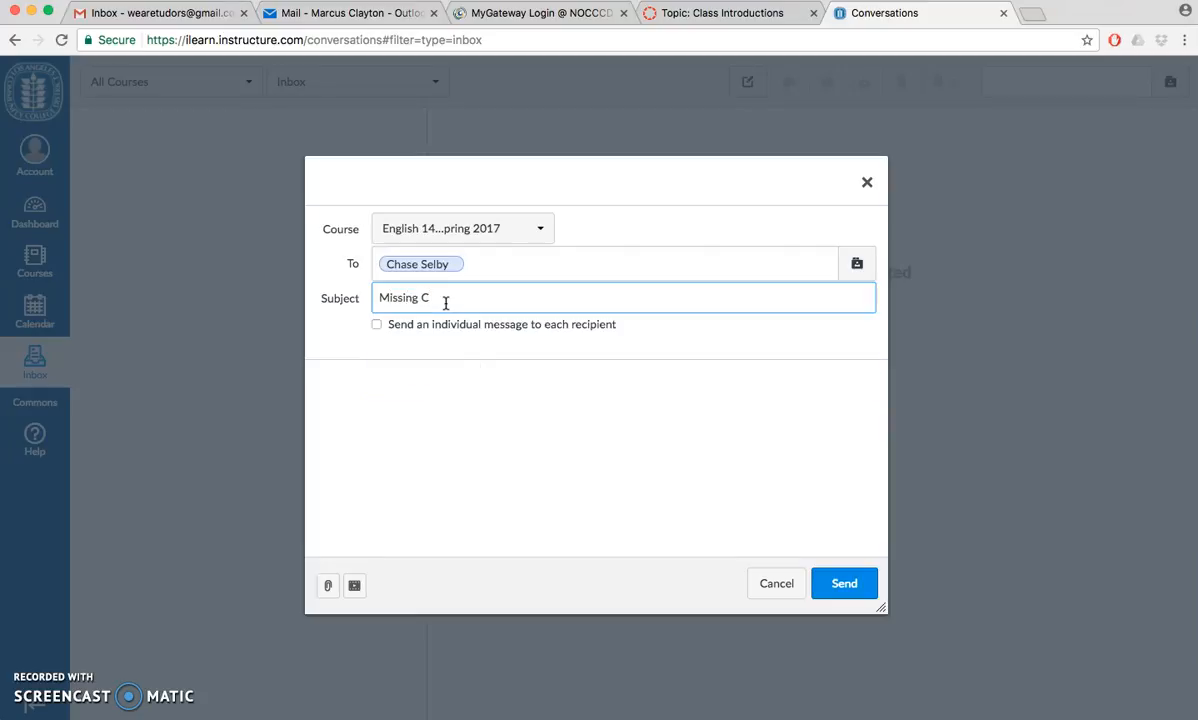
{"action": "type", "text": "lass"}
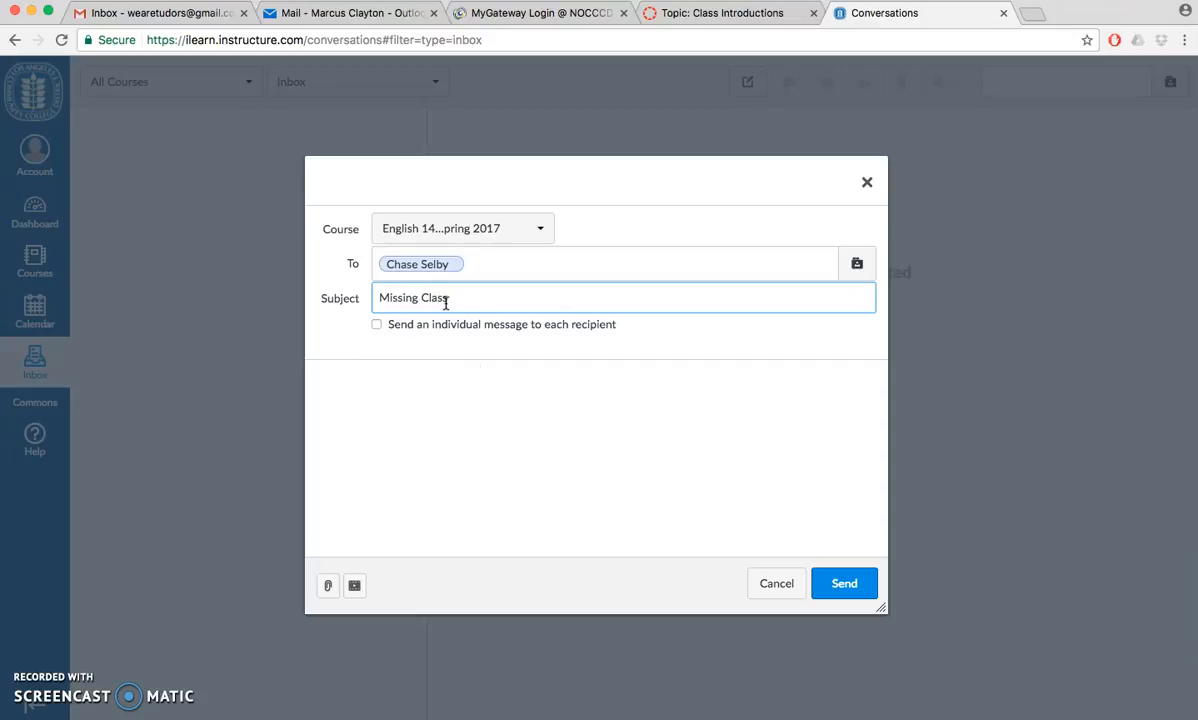
{"action": "type", "text": "[Prac"}
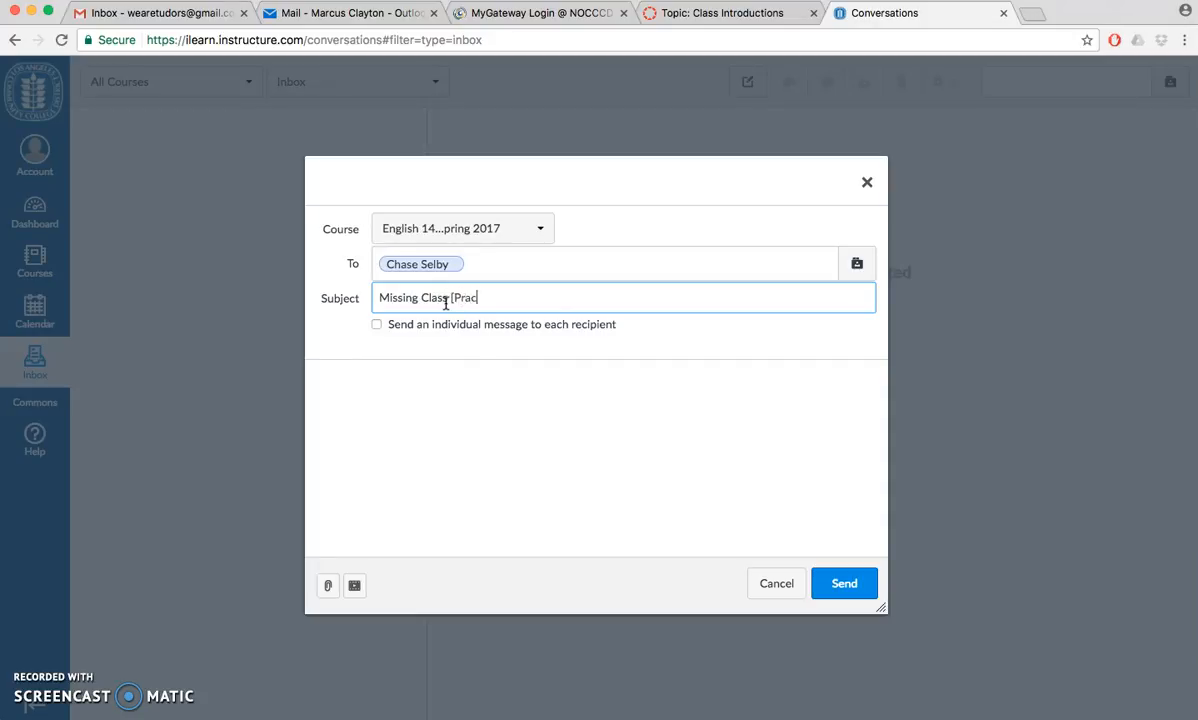
{"action": "type", "text": "tice]"}
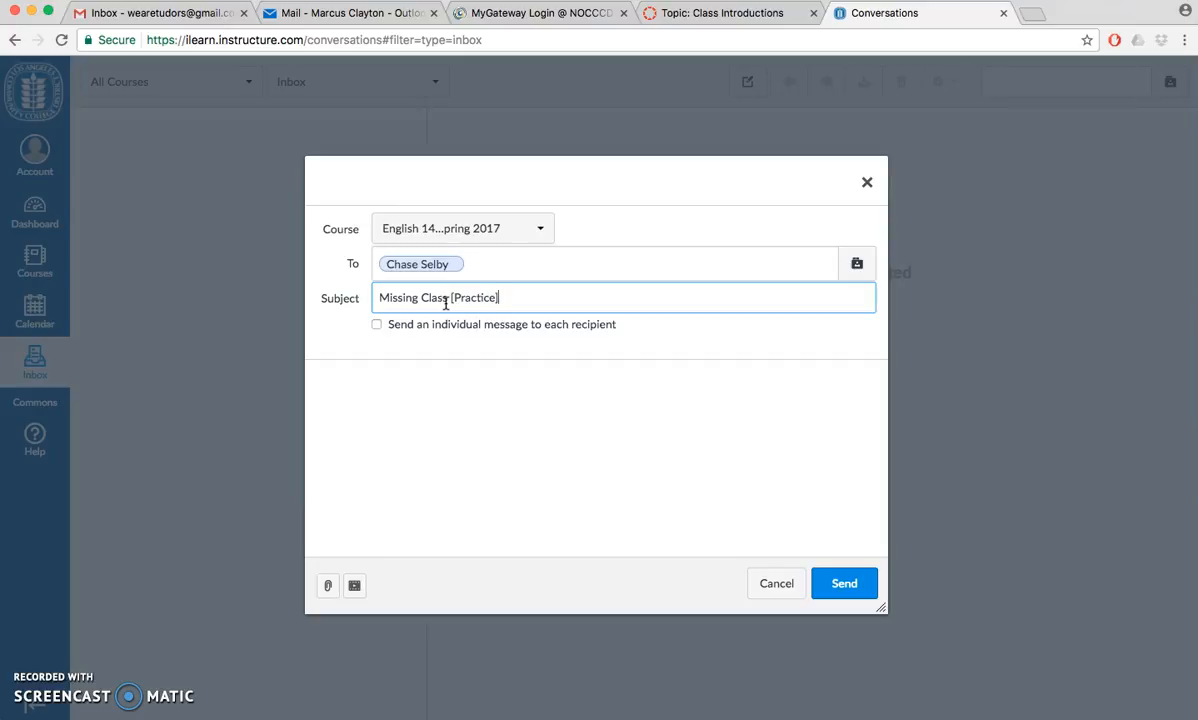
{"action": "left_click", "coordinate": [450, 400]}
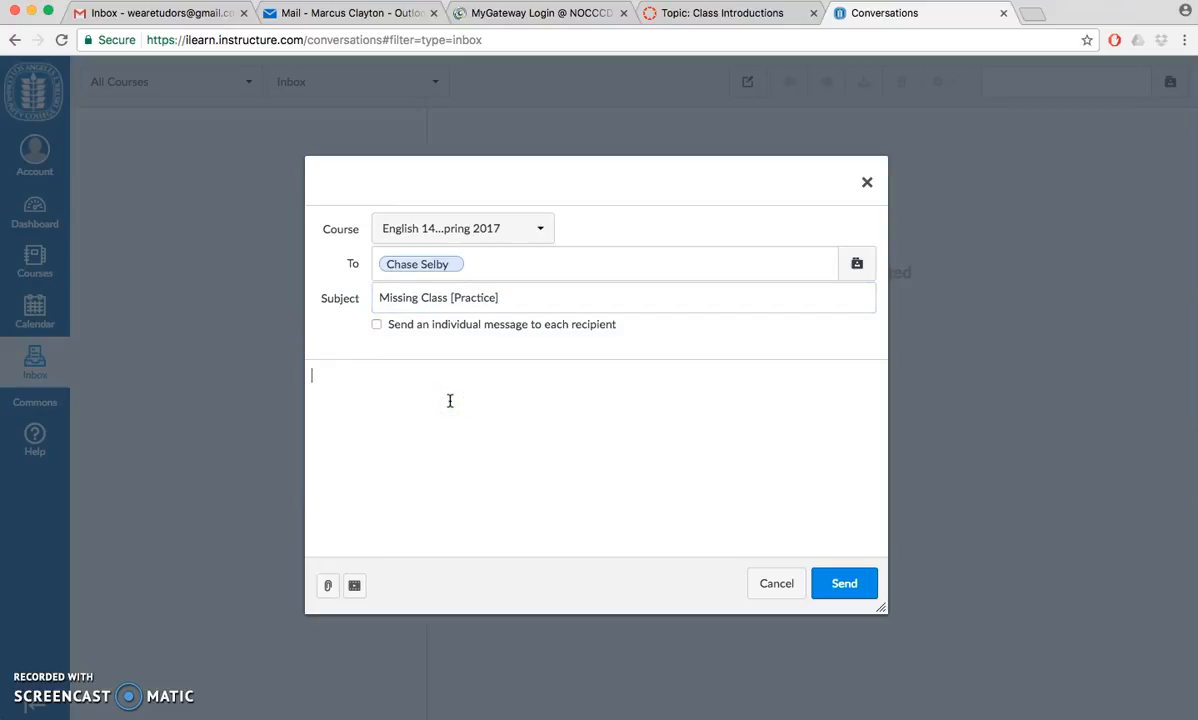
Step: Write the greeting 'Hello Mr. Selby', discarding 'Professor' and a 'How are you doing' line
{"action": "type", "text": "Hello Pr"}
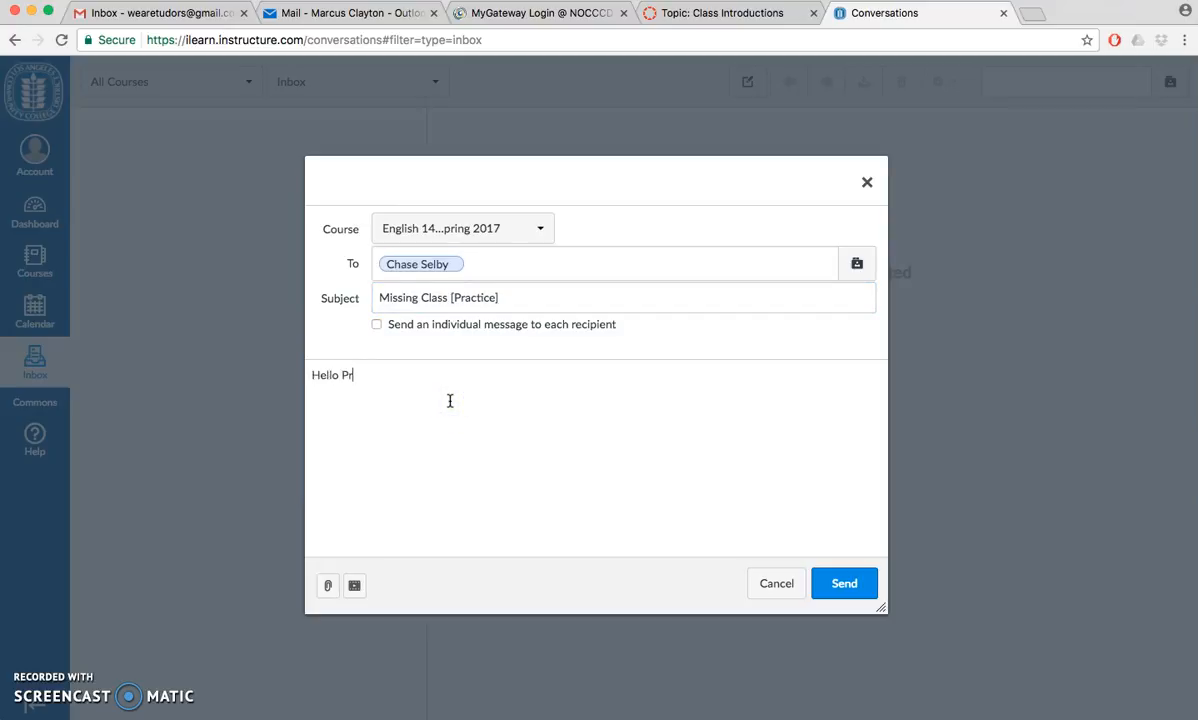
{"action": "type", "text": "ofessor"}
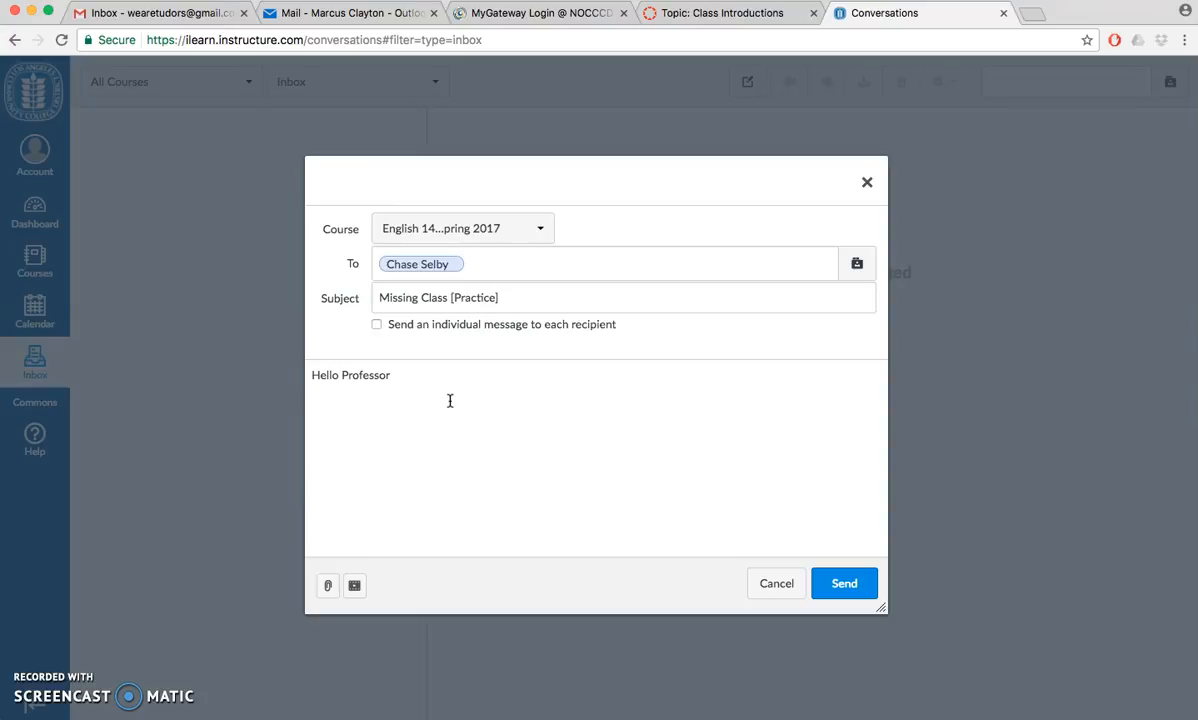
{"action": "key", "text": "Backspace"}
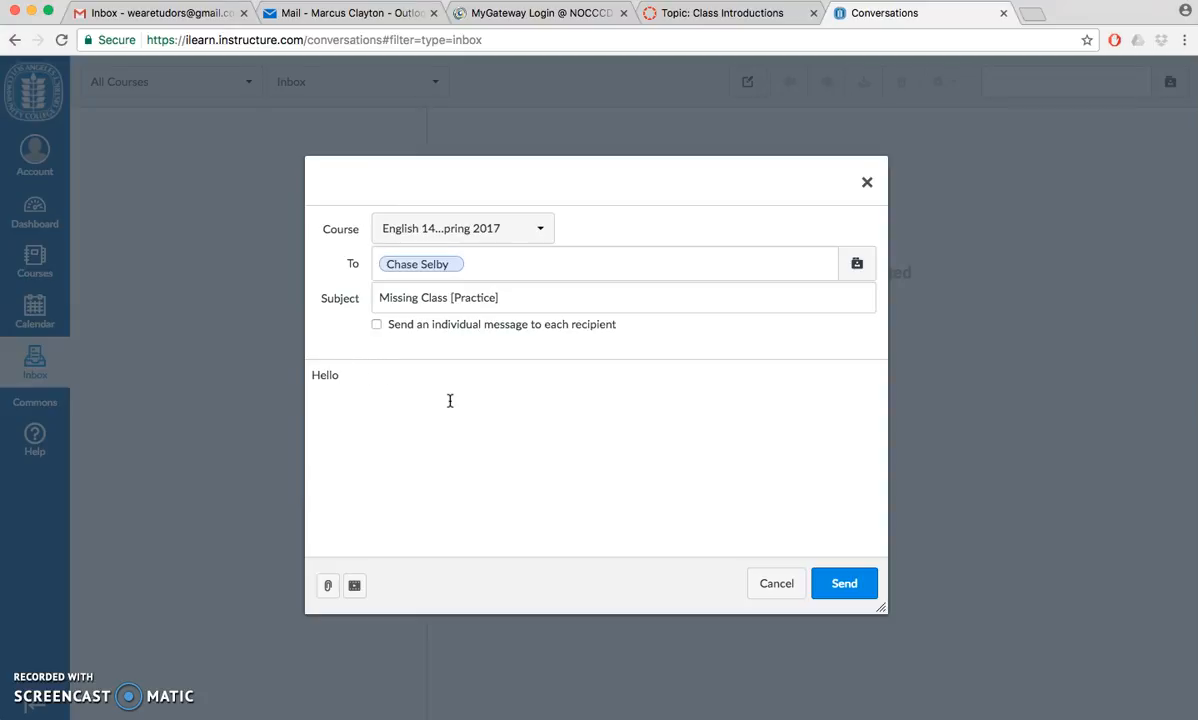
{"action": "type", "text": "Mr."}
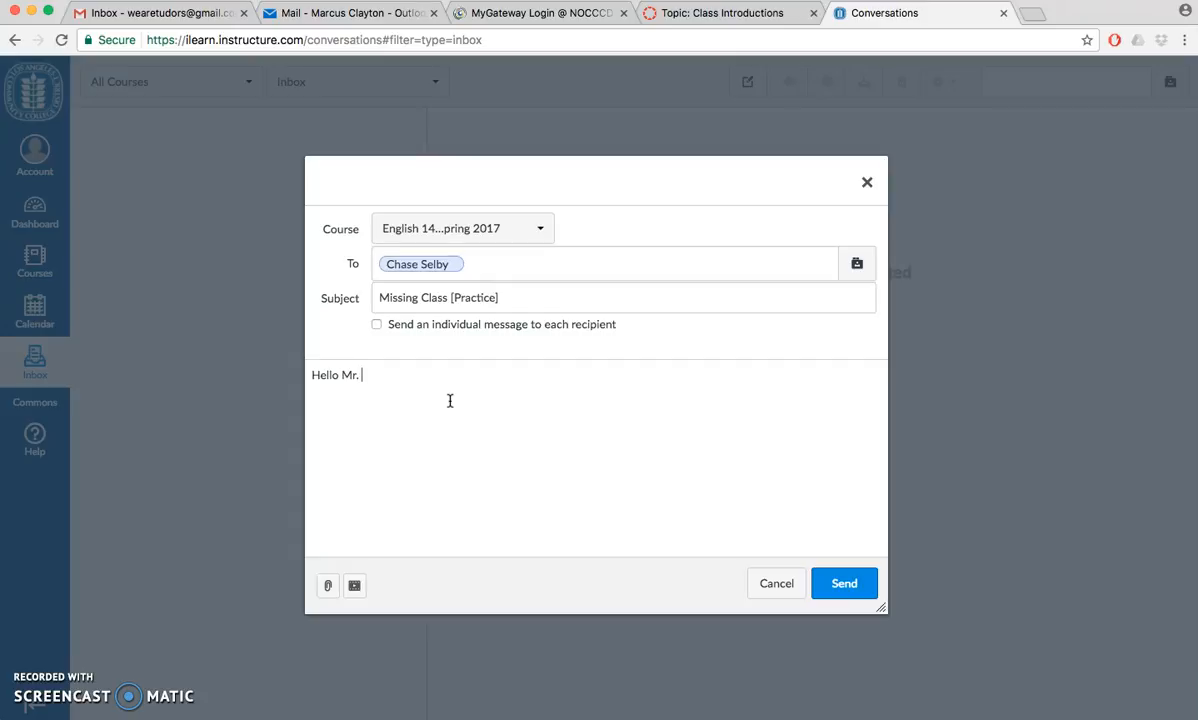
{"action": "type", "text": "Sel"}
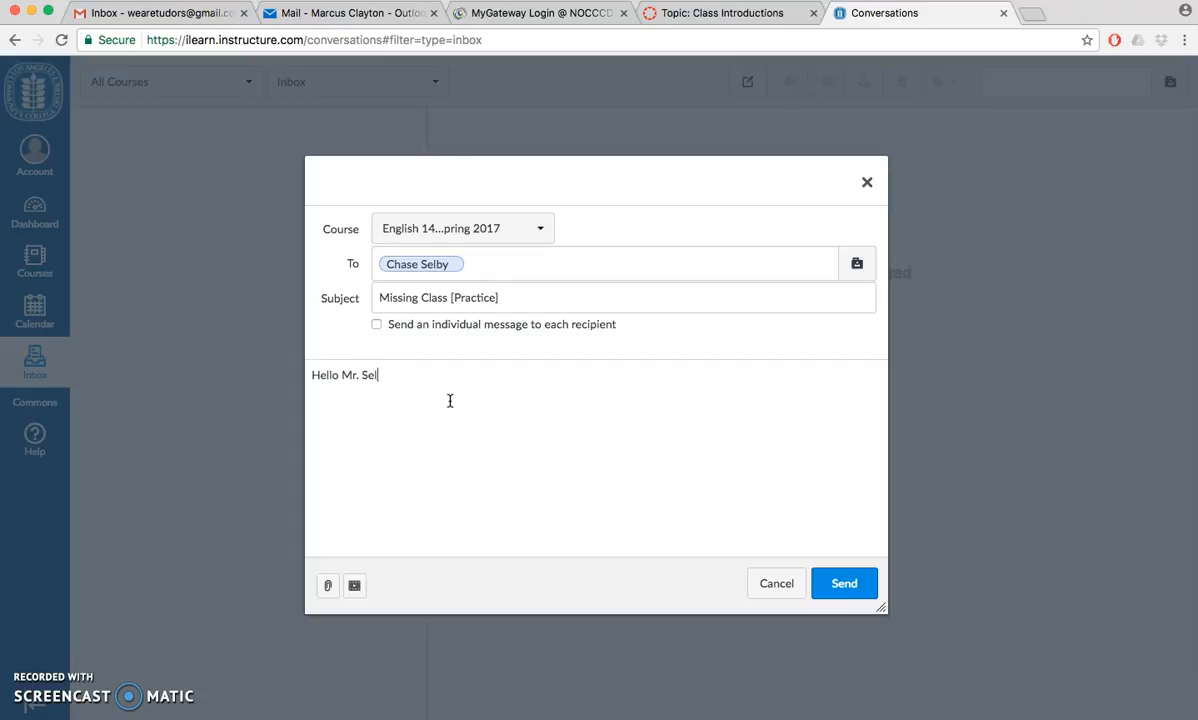
{"action": "type", "text": "by"}
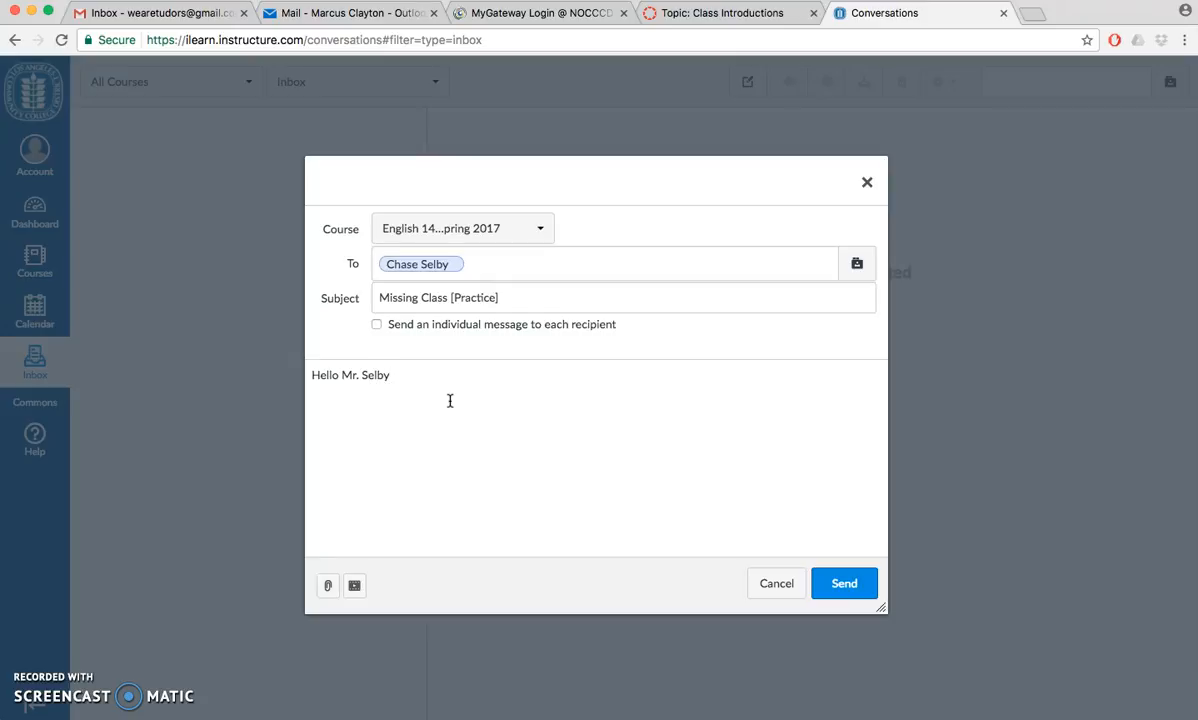
{"action": "type", "text": "h"}
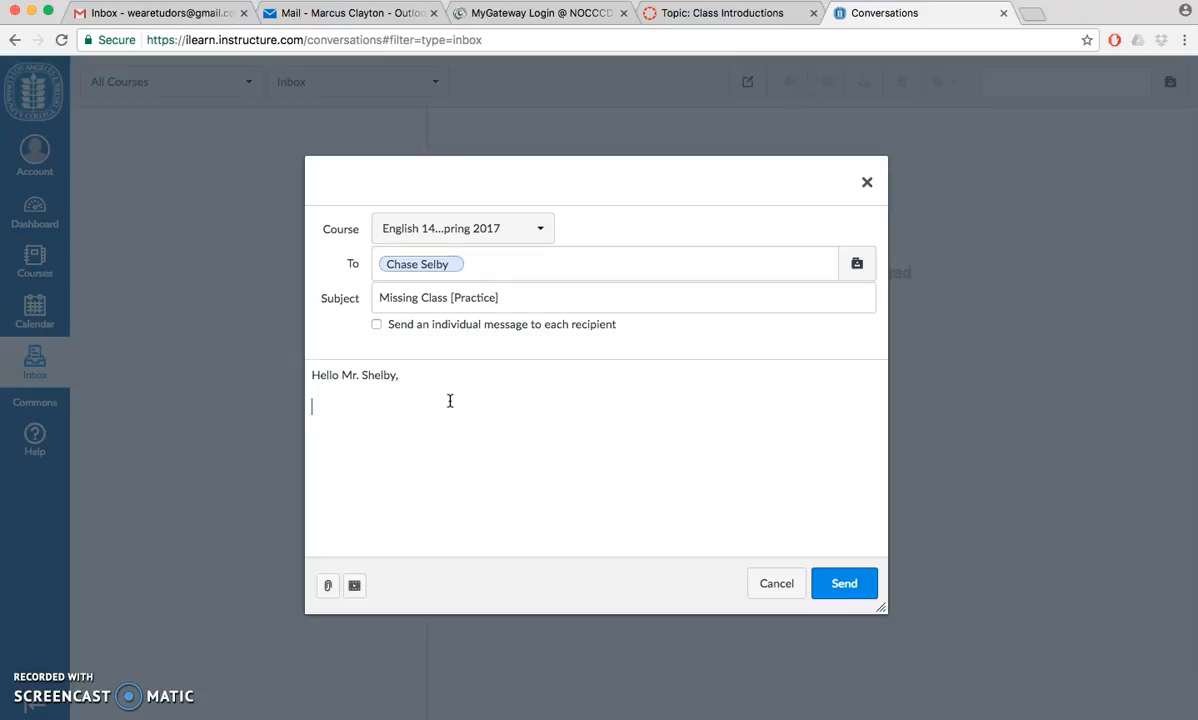
{"action": "type", "text": "How"}
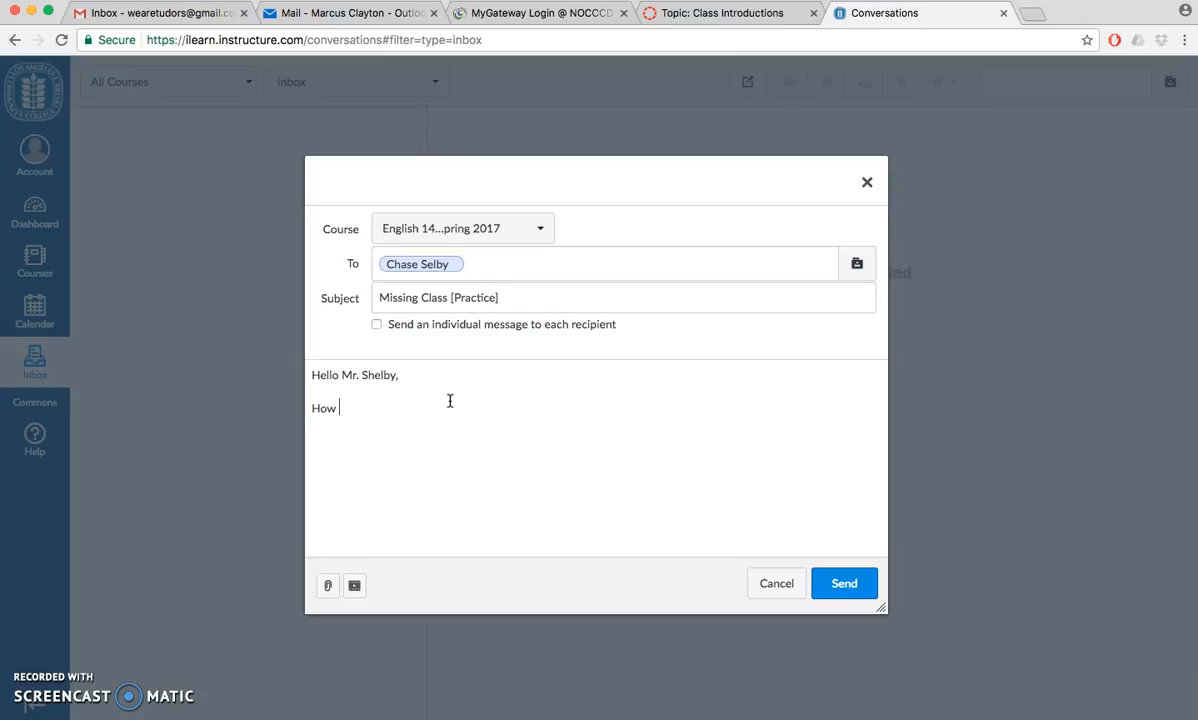
{"action": "type", "text": "are you doing t"}
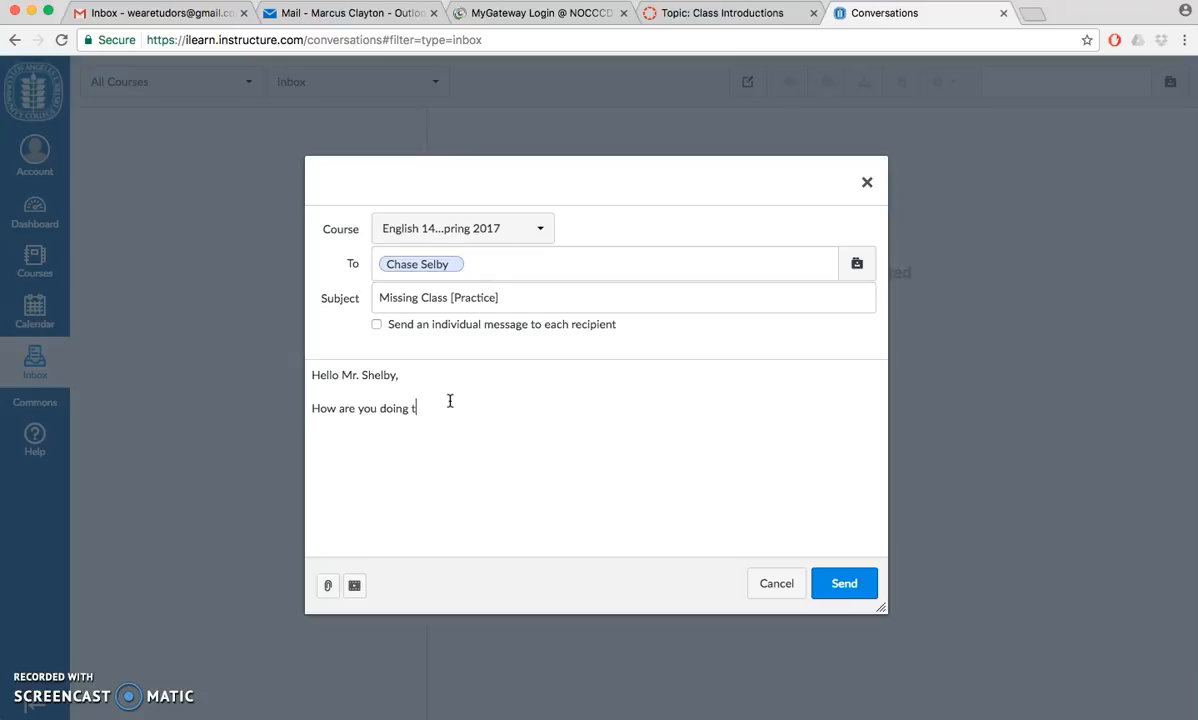
{"action": "key", "text": "Backspace"}
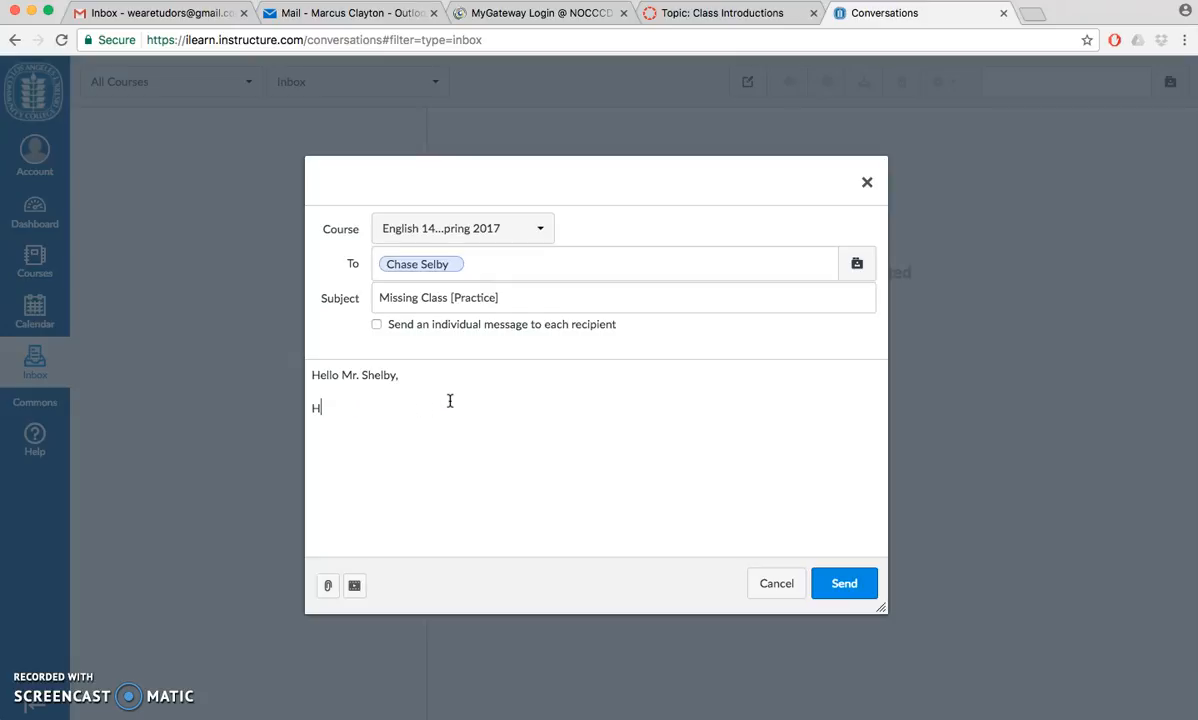
{"action": "key", "text": "Backspace"}
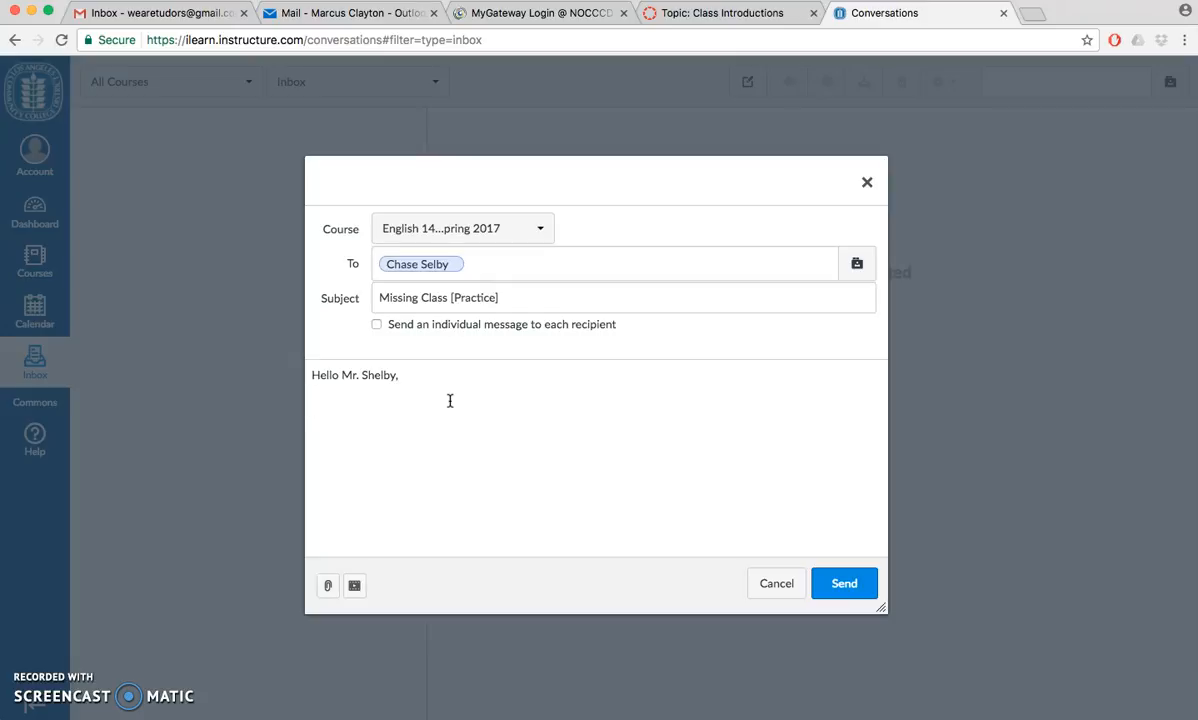
Step: Explain the absence from class today due to a serious illness and apologise for the inconvenience
{"action": "type", "text": "I wil"}
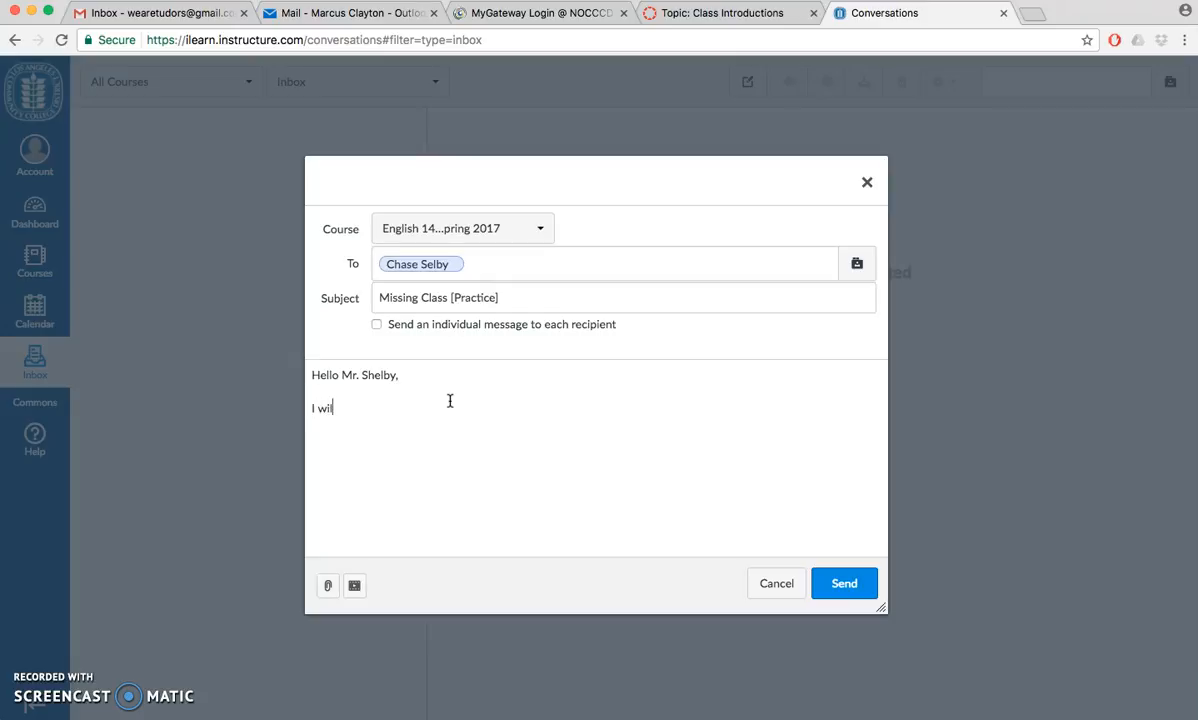
{"action": "type", "text": "l unfortuantely"}
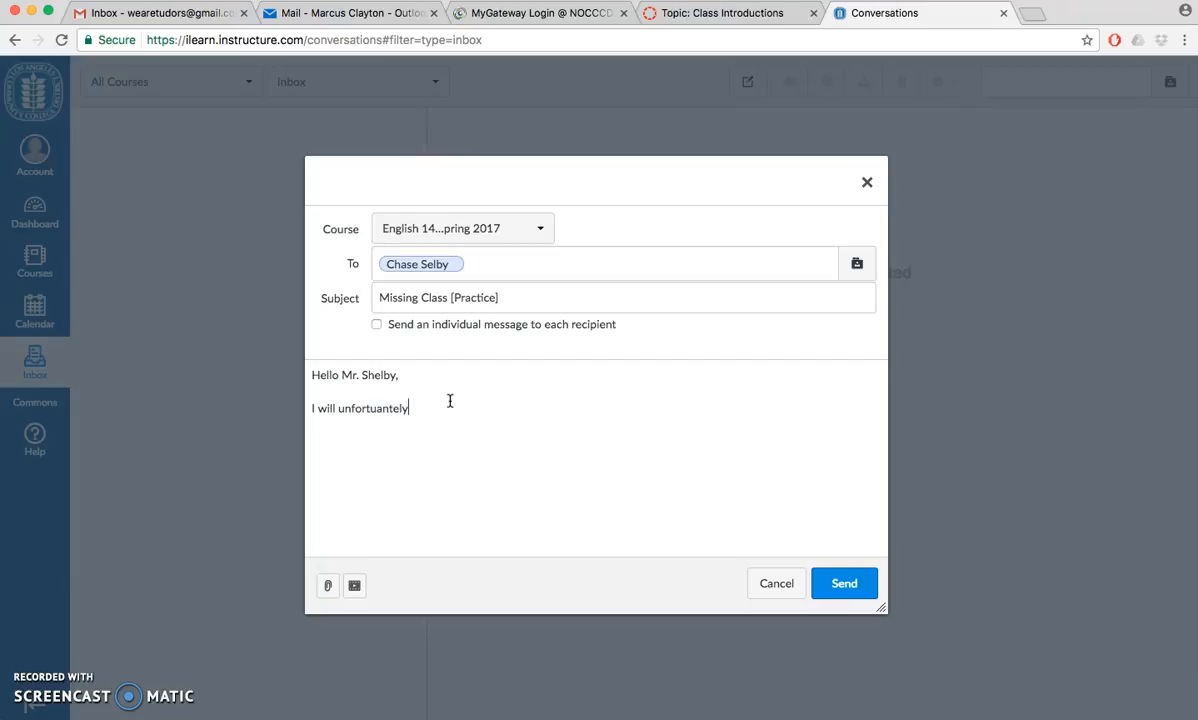
{"action": "type", "text": "not n"}
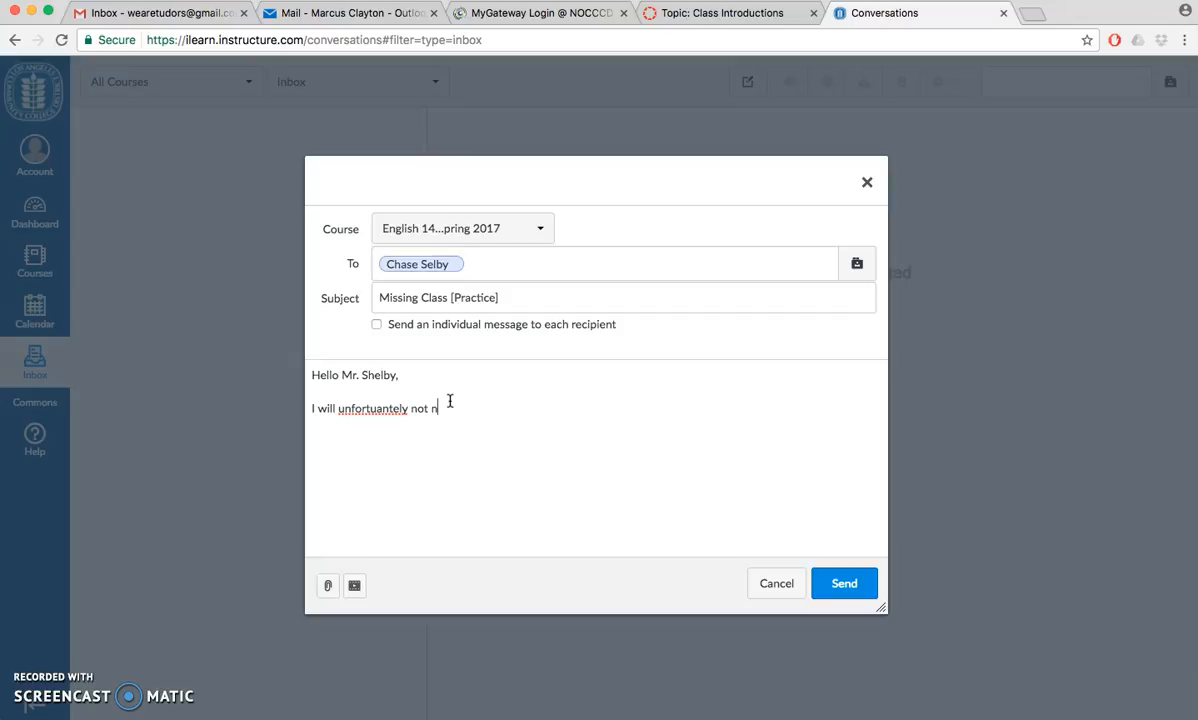
{"action": "type", "text": "be in cl"}
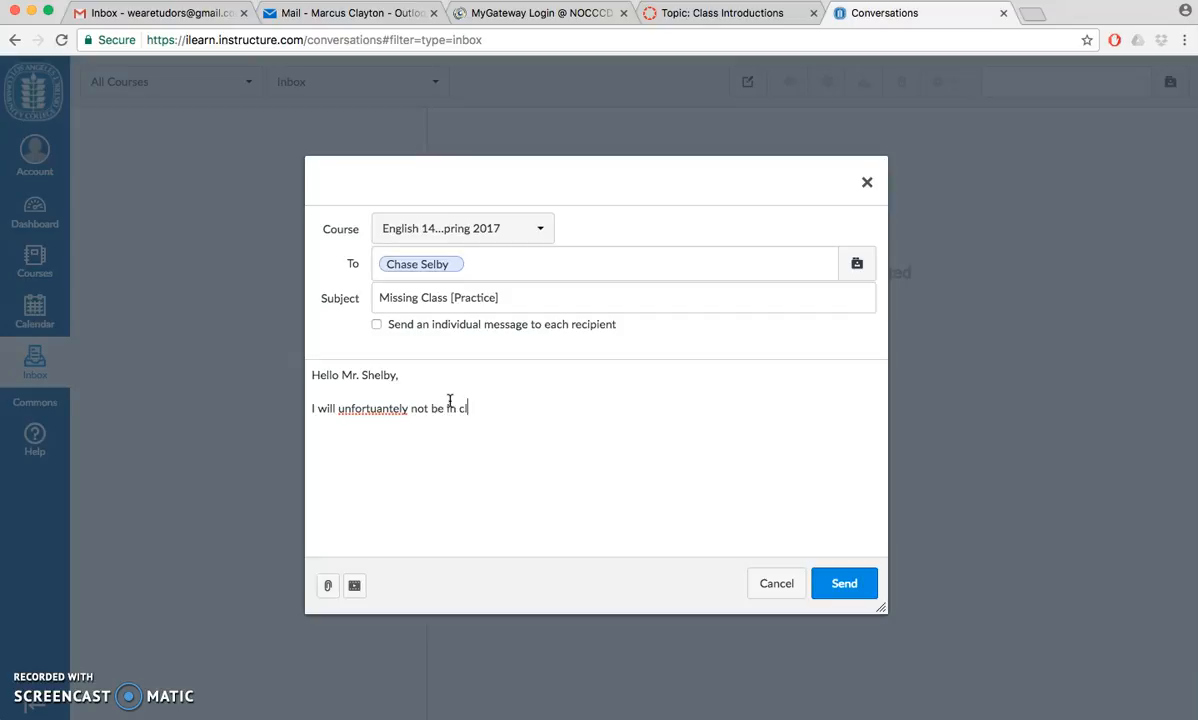
{"action": "type", "text": "lass today"}
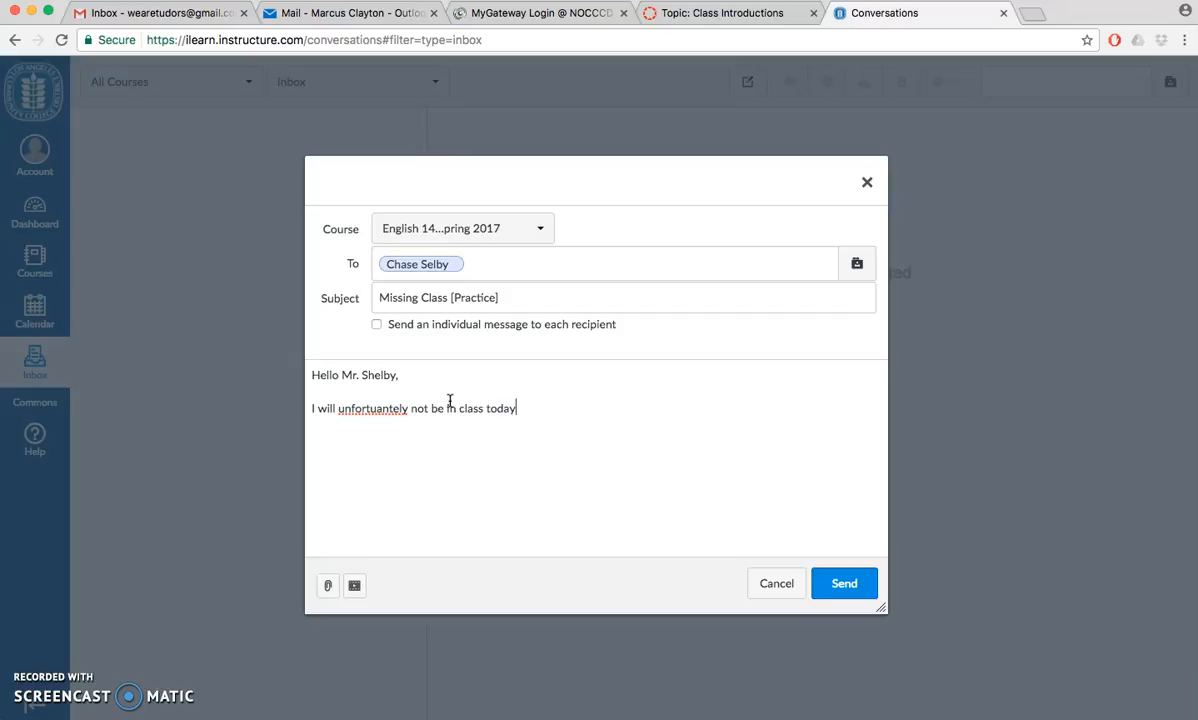
{"action": "type", "text": "due to"}
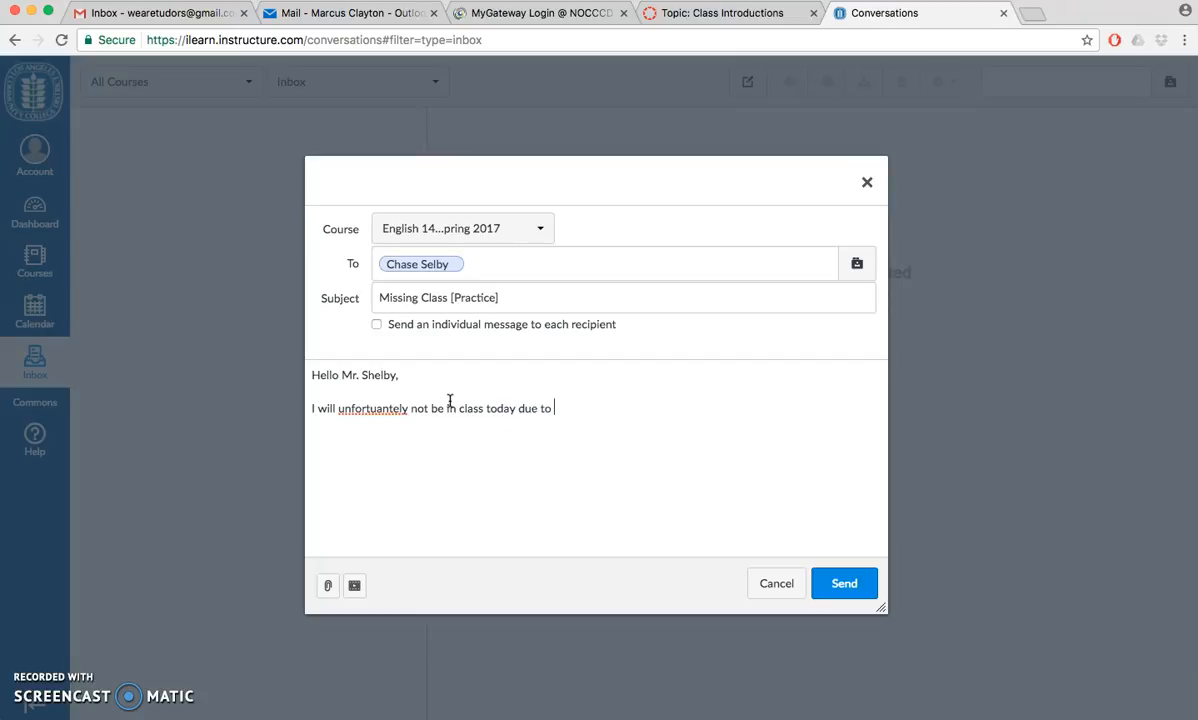
{"action": "type", "text": "a serious illness. I am sorr"}
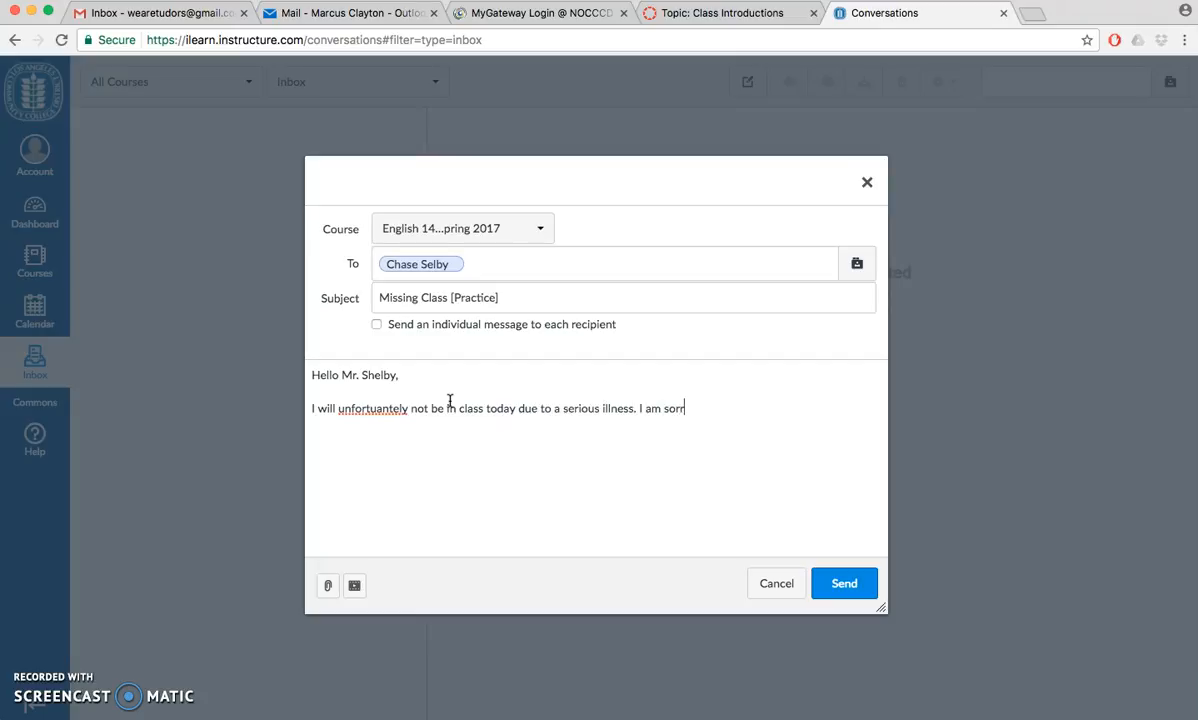
{"action": "type", "text": "y the inc"}
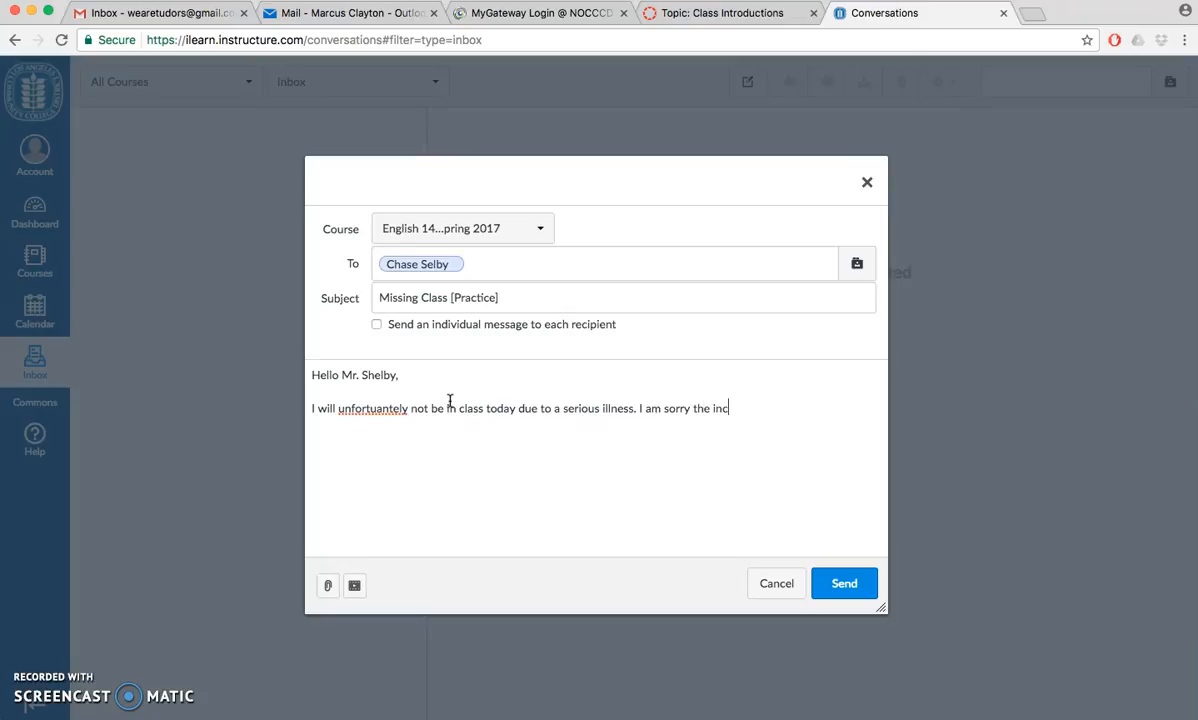
{"action": "type", "text": "onvenience. I wil"}
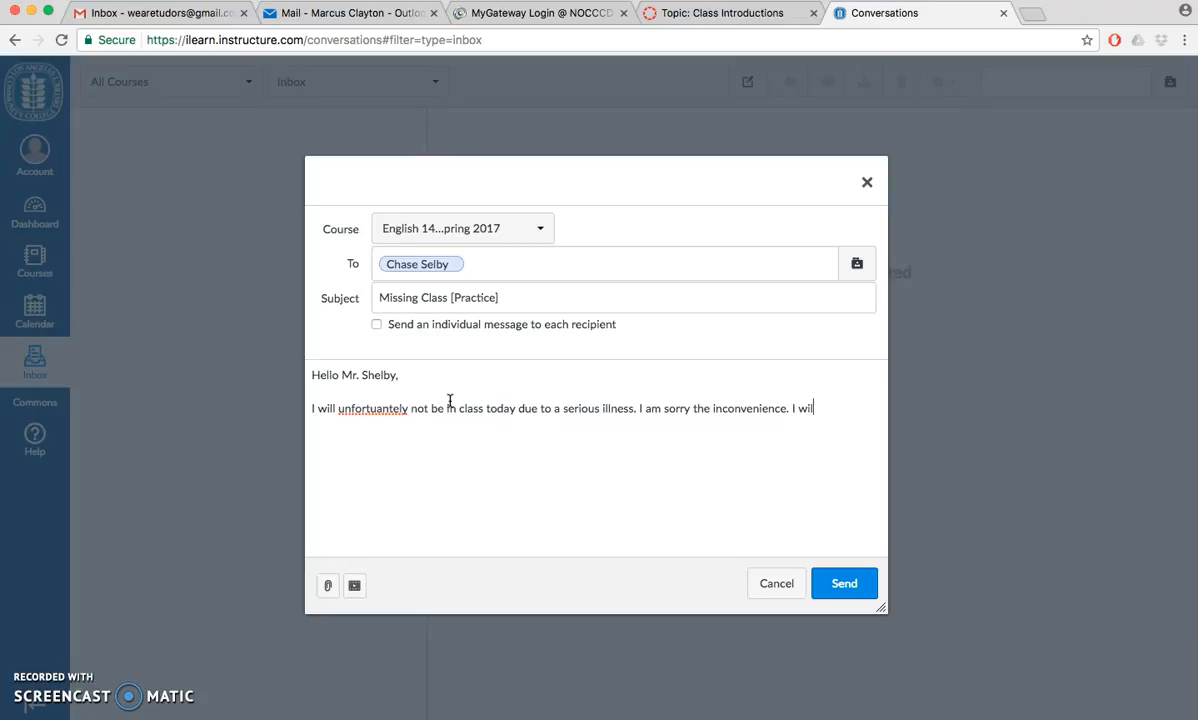
Step: Close by promising to get the homework from a peer in class and 'Thank you very much.'
{"action": "type", "text": "be certain to get t"}
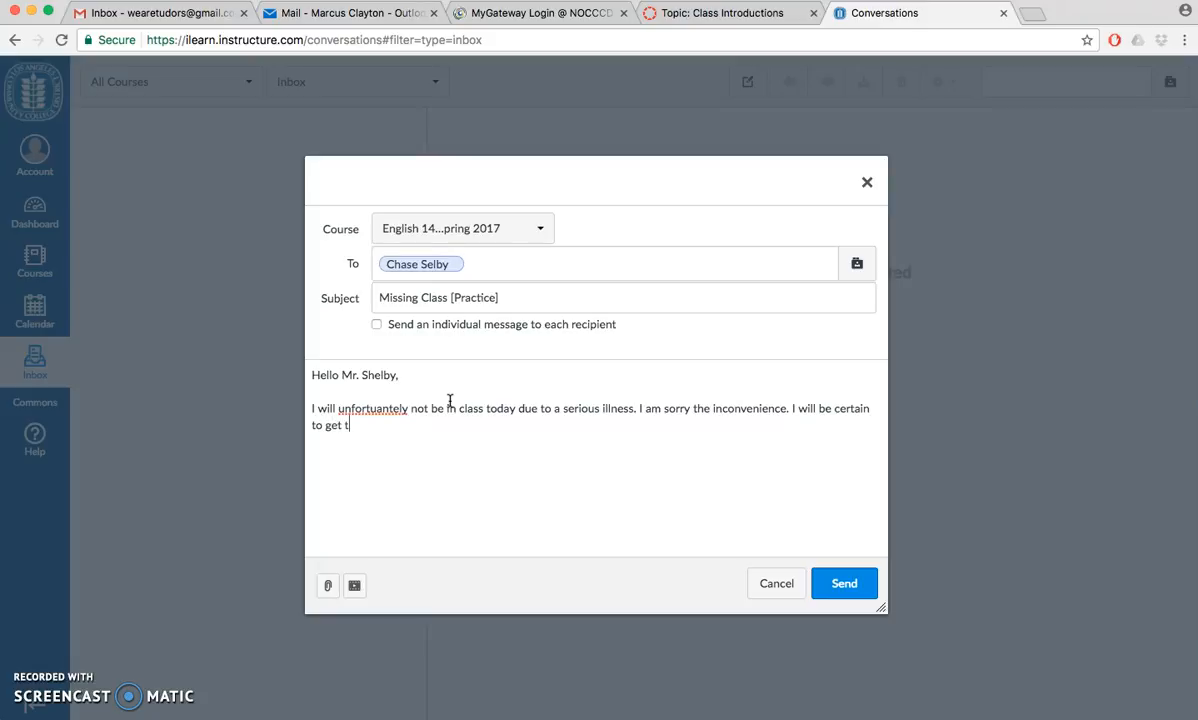
{"action": "type", "text": "he homework"}
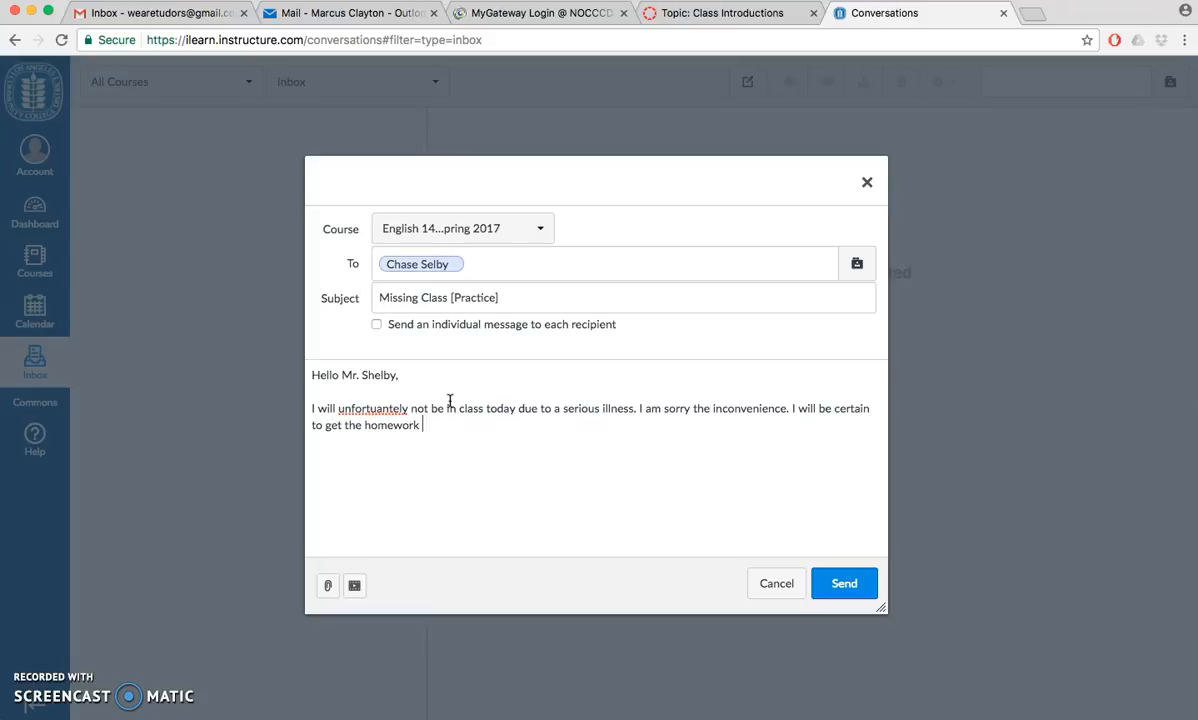
{"action": "type", "text": "from a peer in"}
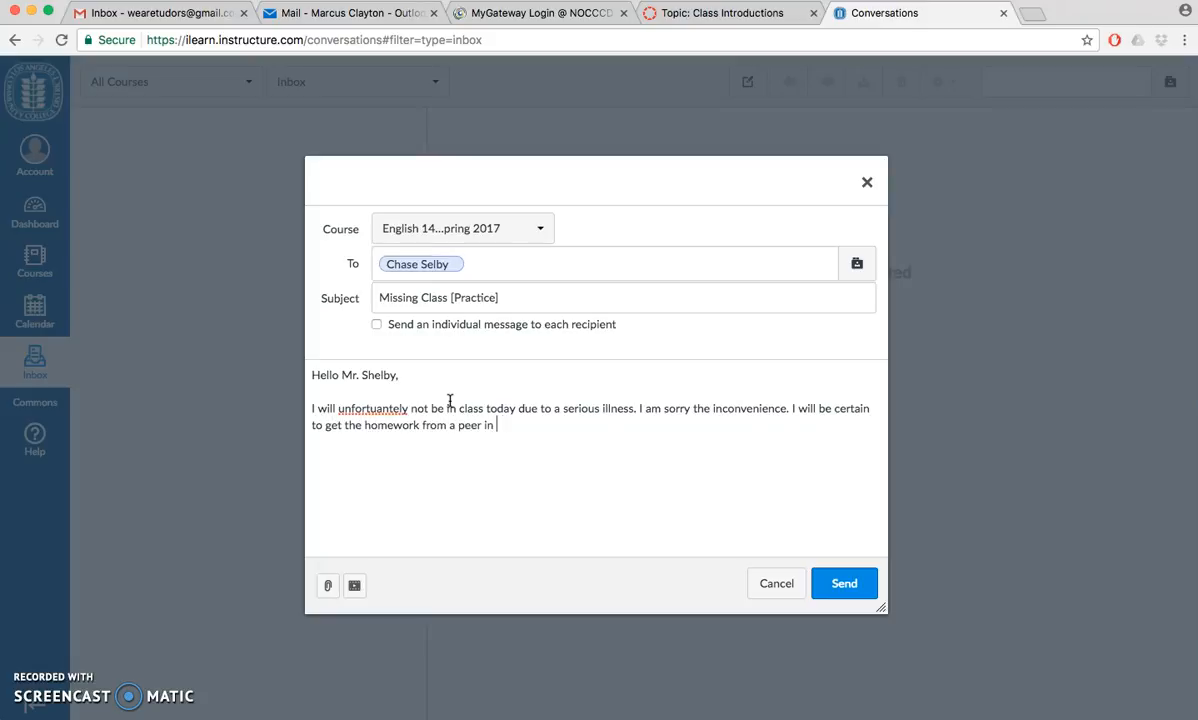
{"action": "type", "text": "class. Thank"}
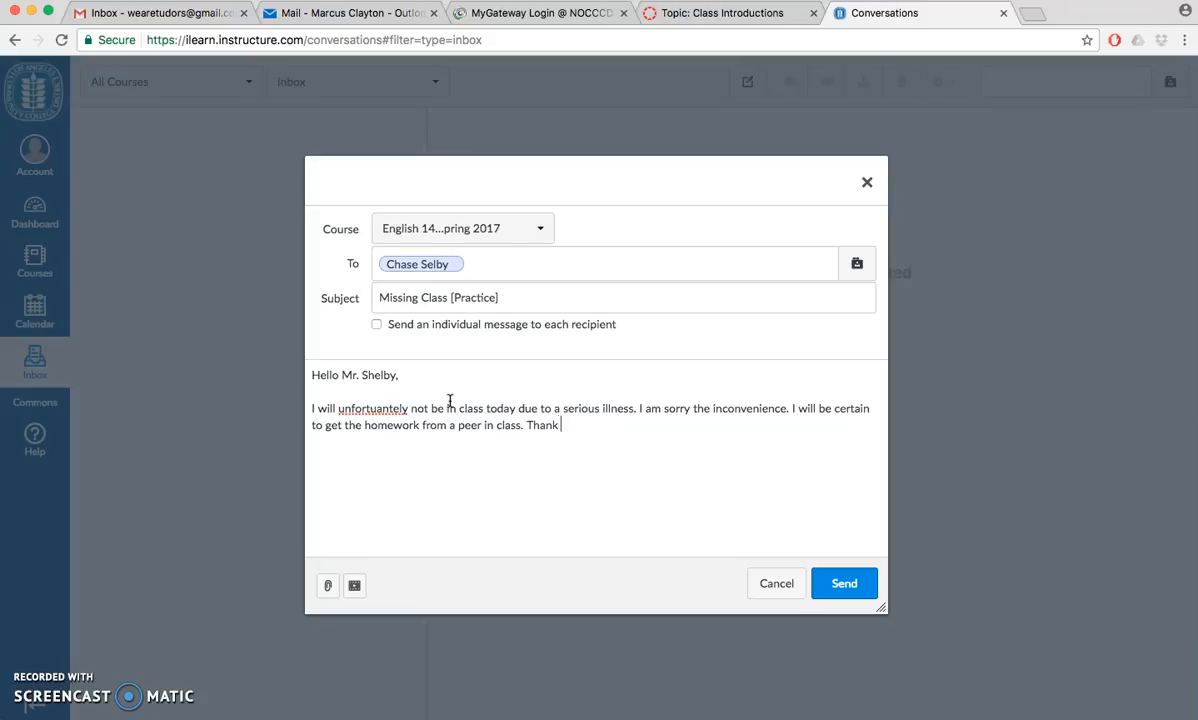
{"action": "type", "text": "you very much"}
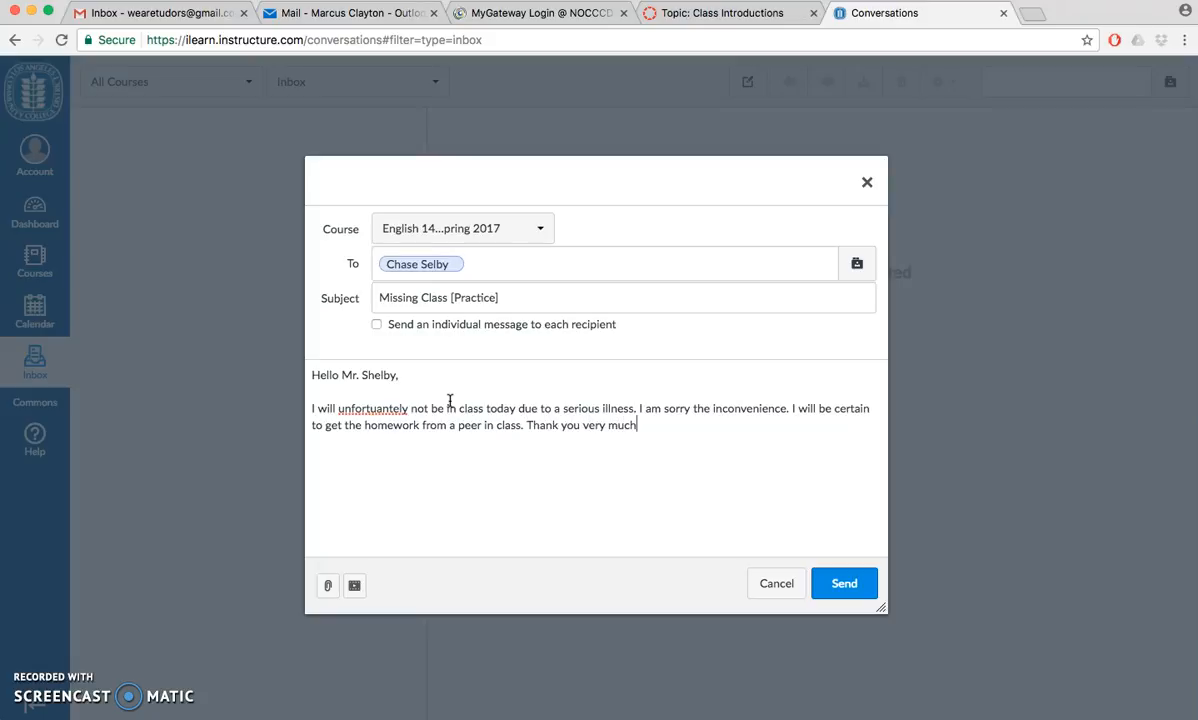
{"action": "type", "text": "."}
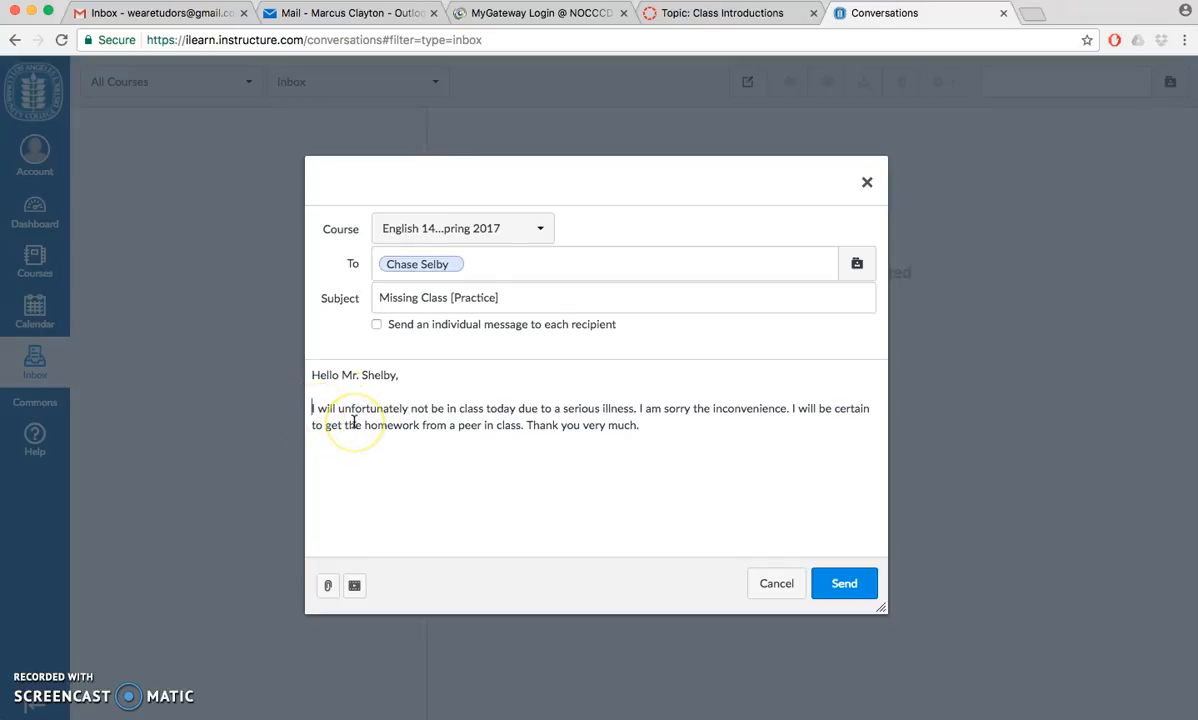
Step: Add an opening line: 'This is So & So ... English 145 class at [time].'
{"action": "type", "text": "This is"}
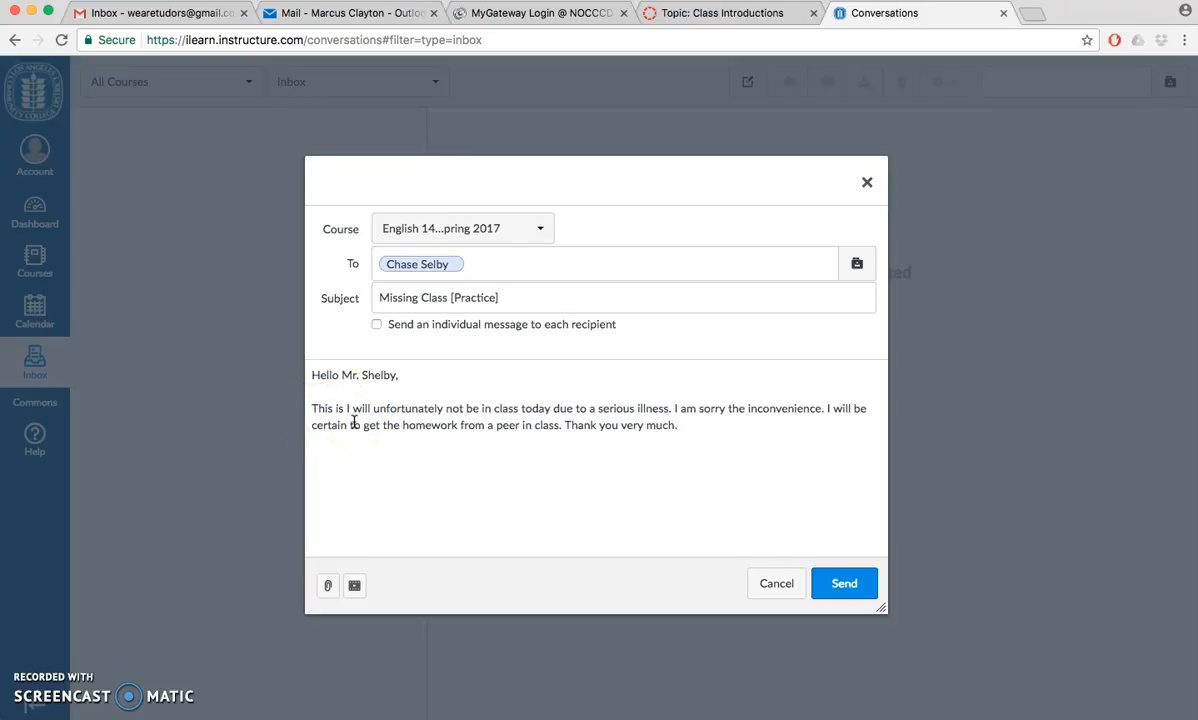
{"action": "type", "text": "So"}
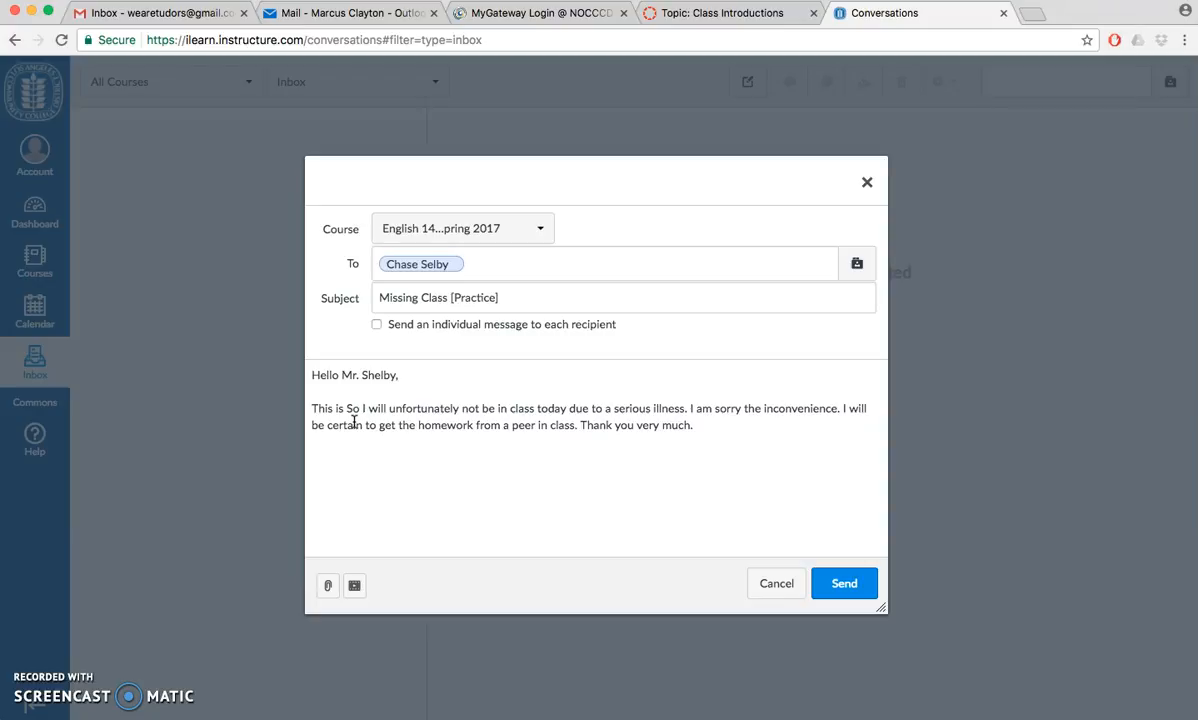
{"action": "type", "text": "& So from your"}
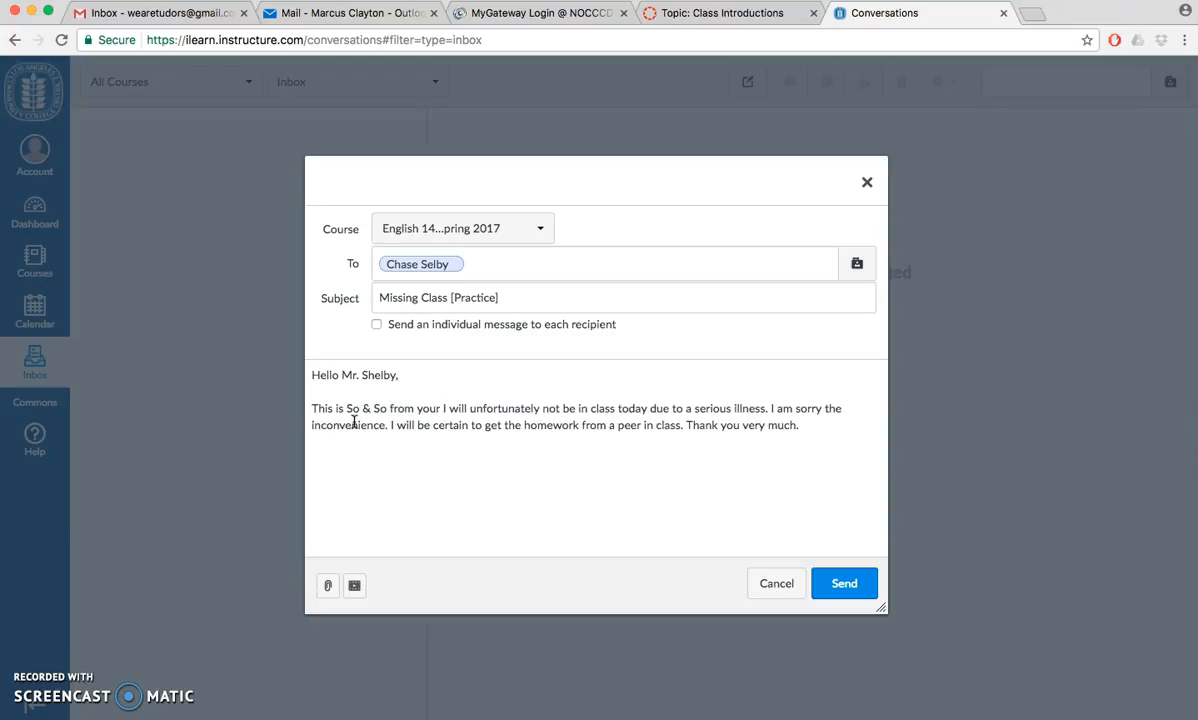
{"action": "type", "text": "English 145"}
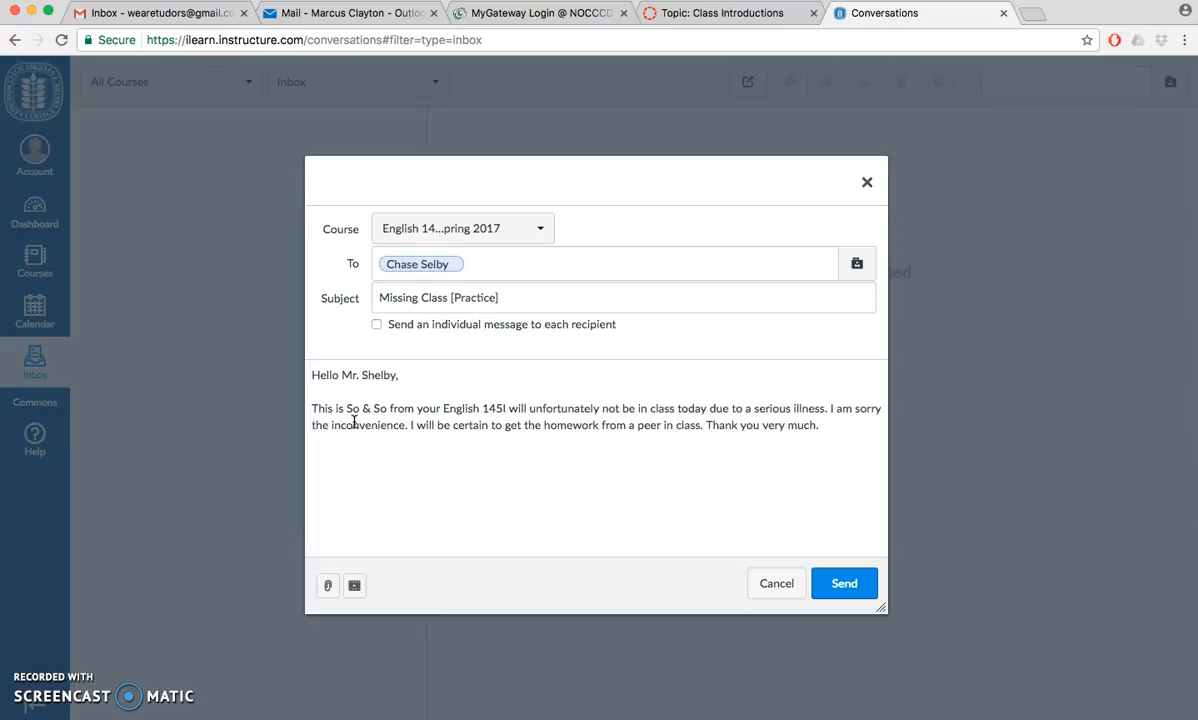
{"action": "type", "text": "class"}
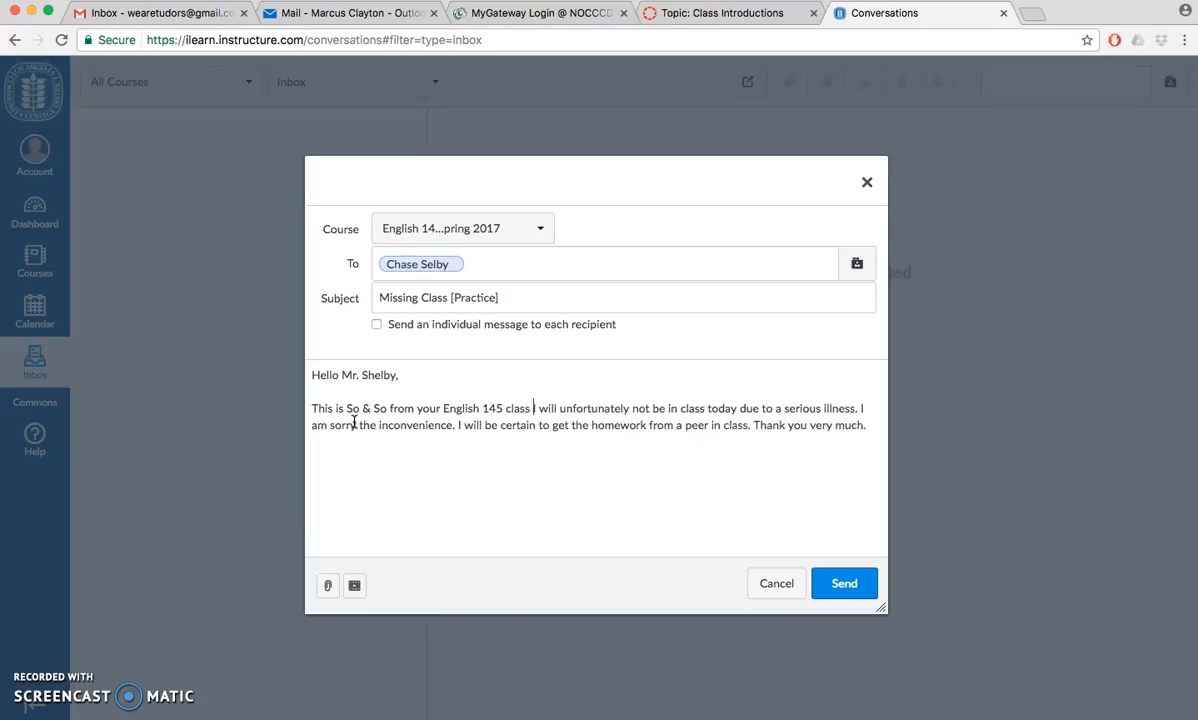
{"action": "type", "text": "at"}
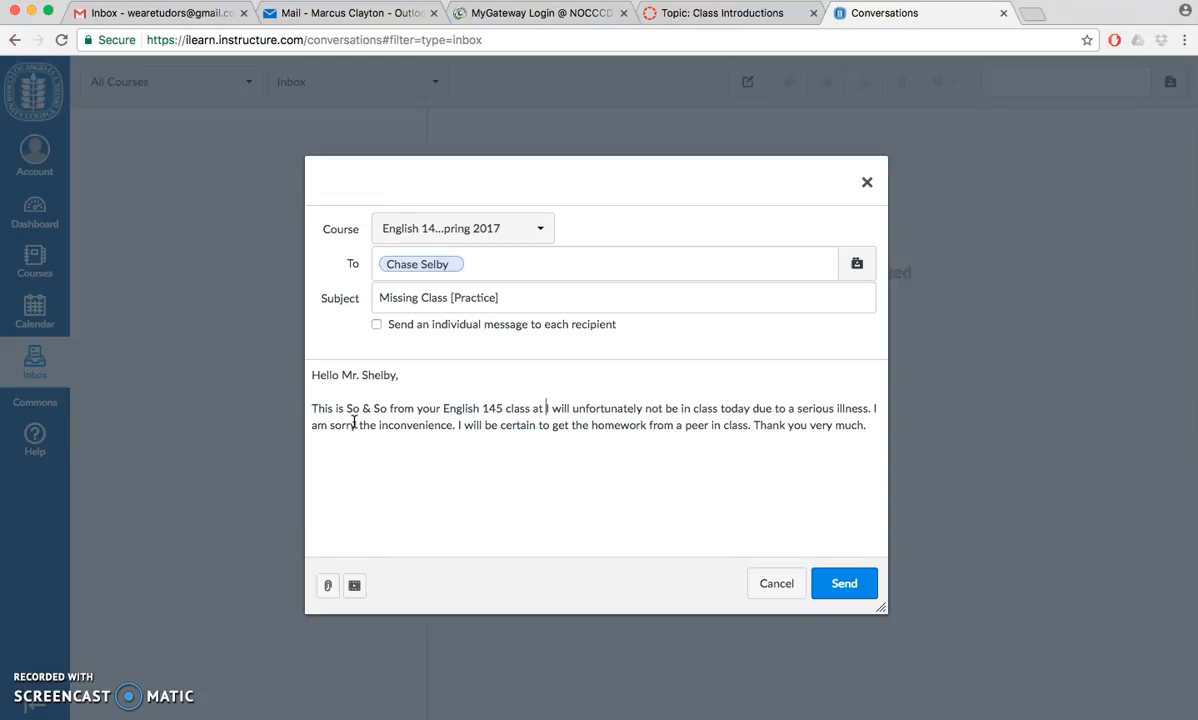
{"action": "type", "text": "[time]"}
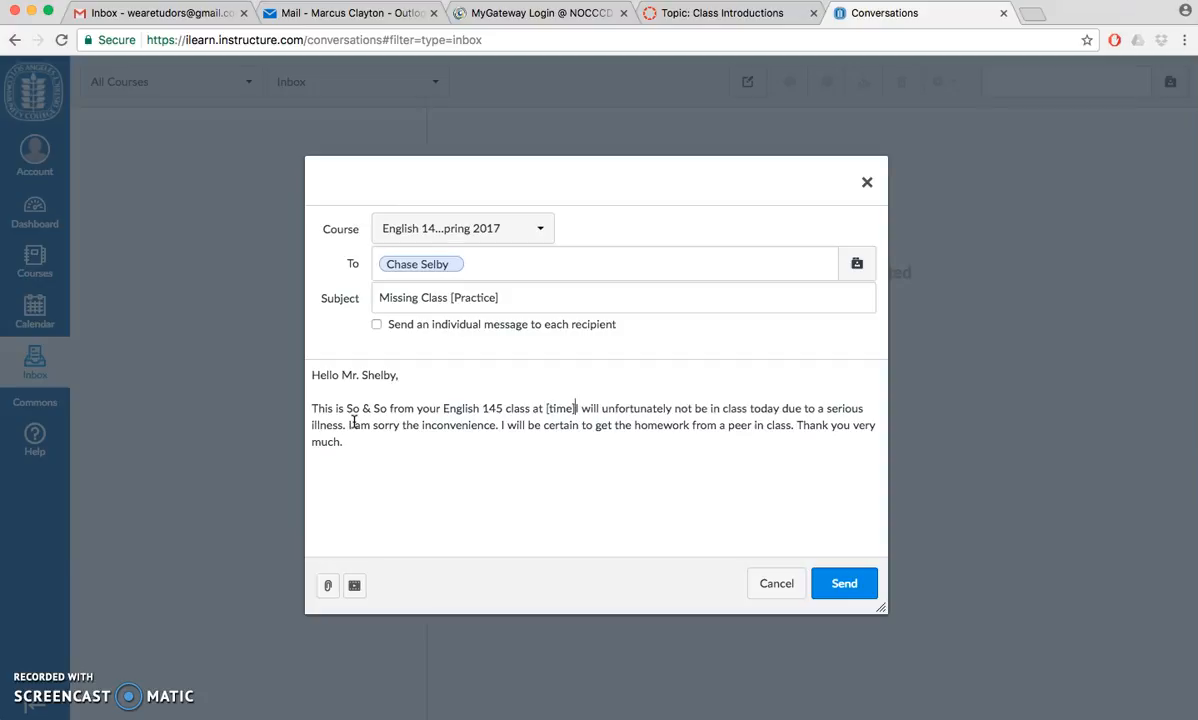
{"action": "type", "text": "."}
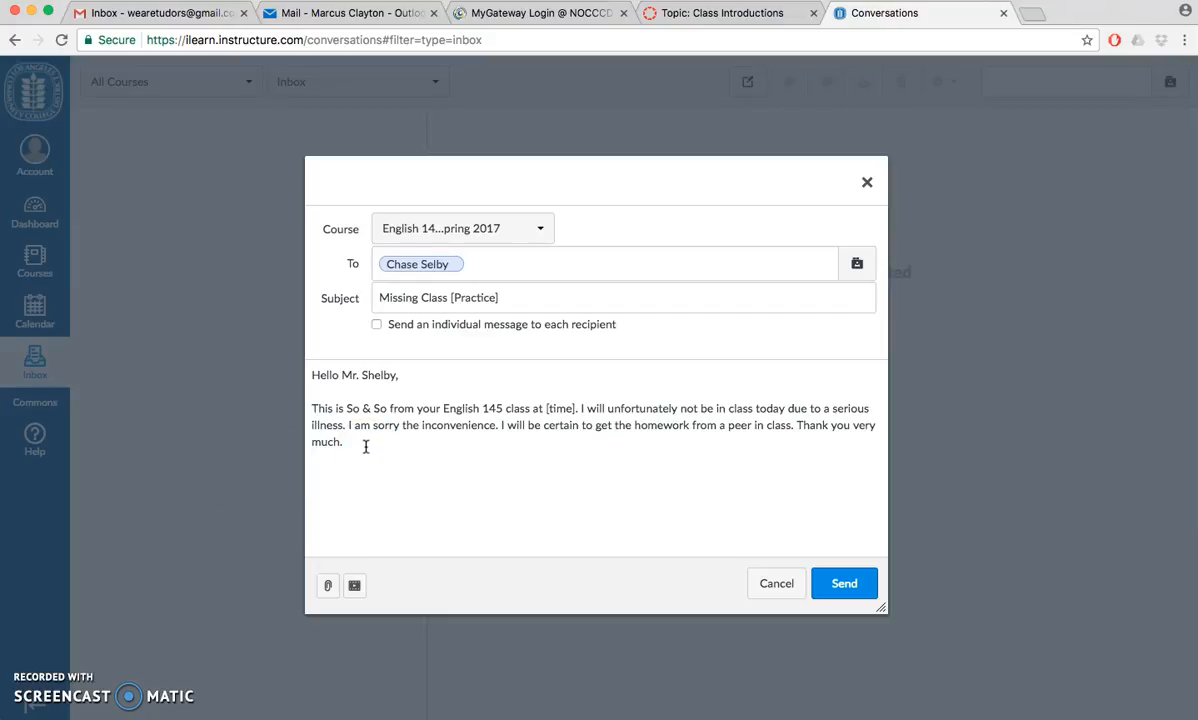
{"action": "type", "text": "S"}
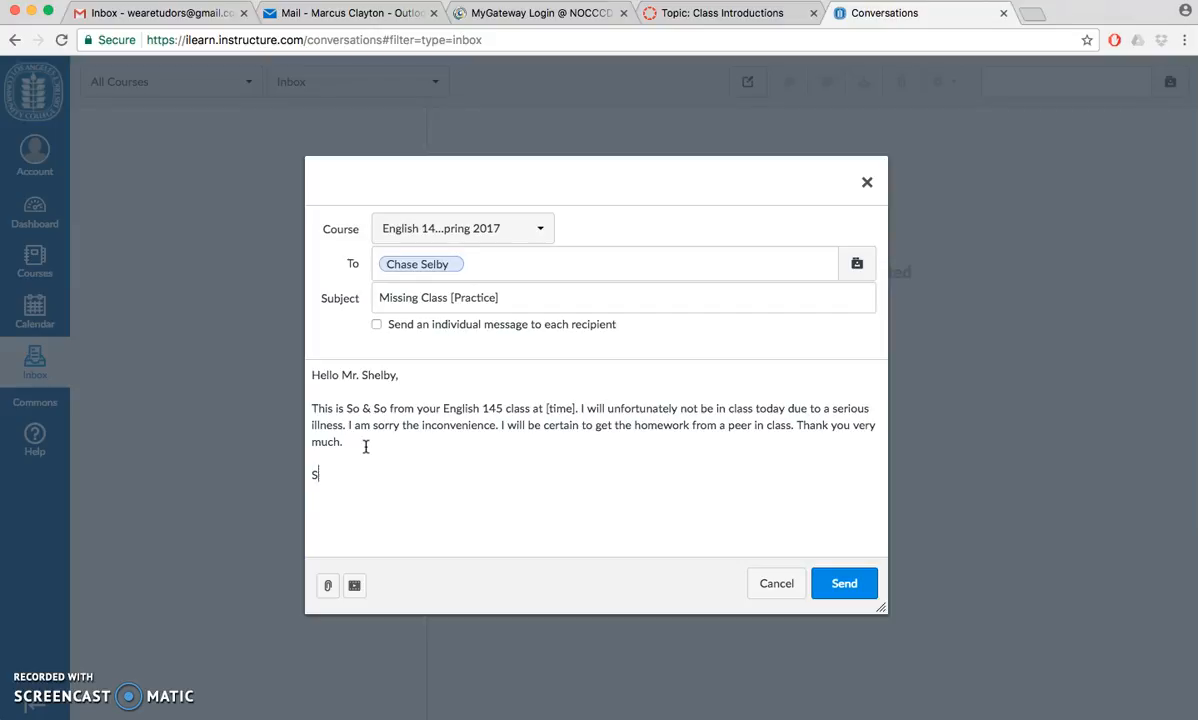
{"action": "type", "text": "incerely,"}
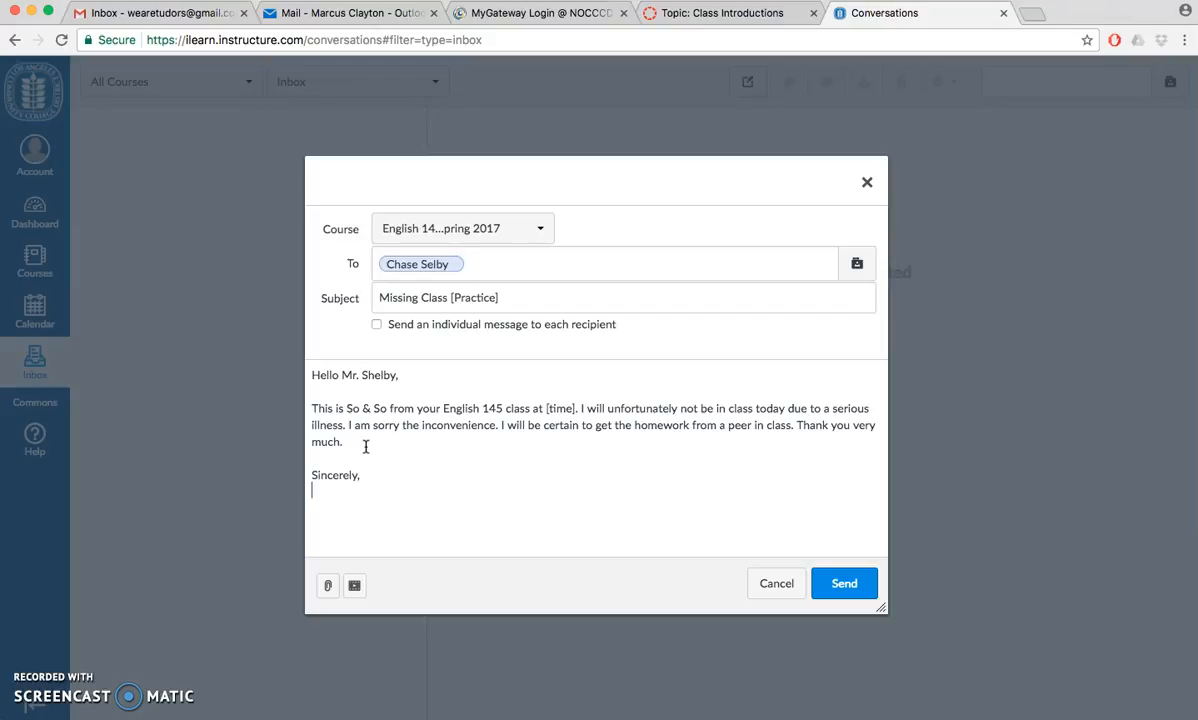
{"action": "type", "text": "Marcus"}
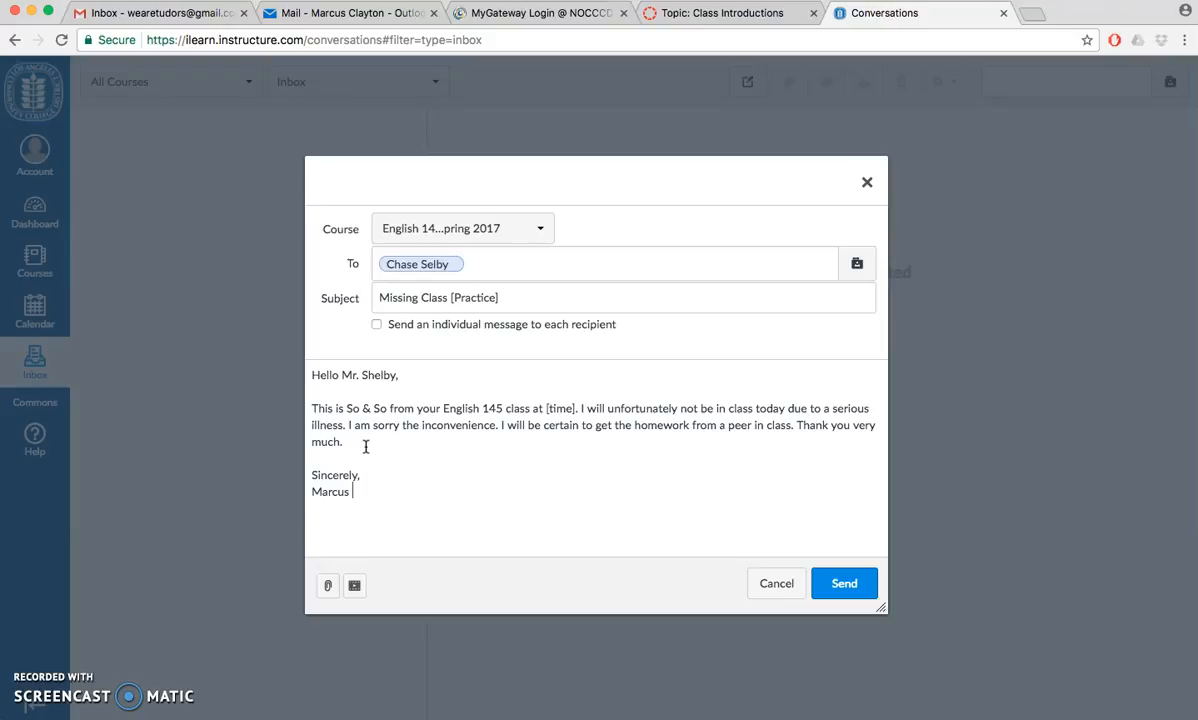
{"action": "type", "text": "Clayton"}
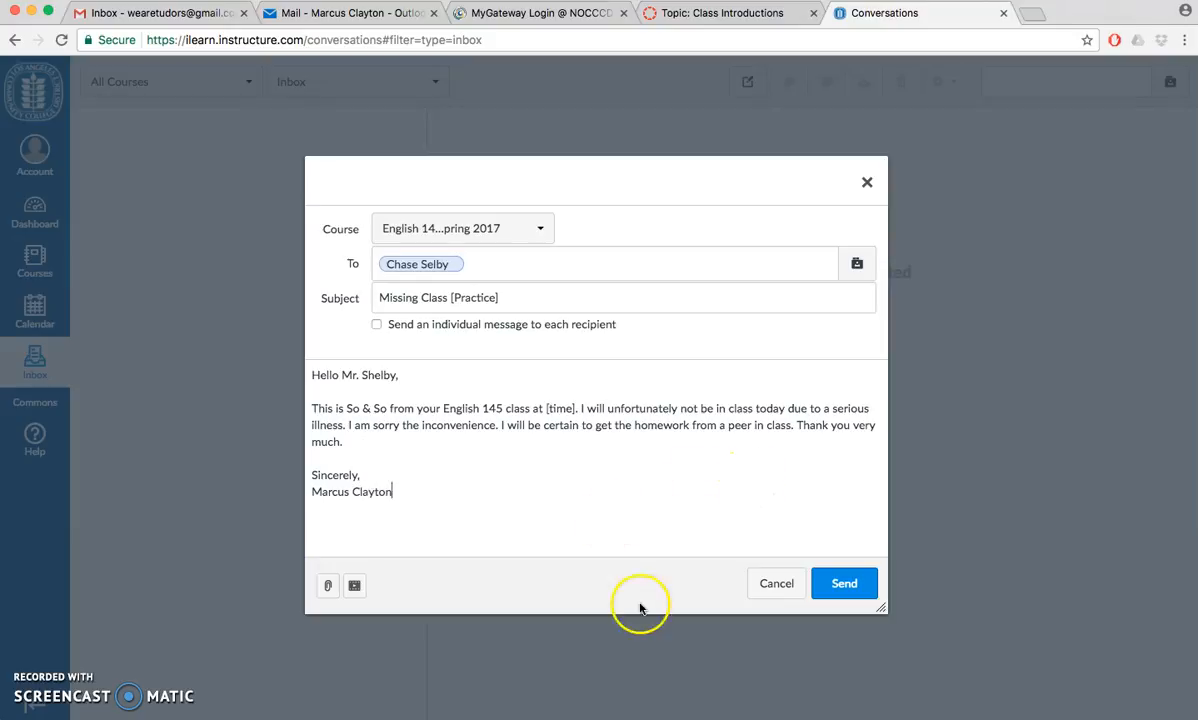
{"action": "left_click", "coordinate": [844, 584]}
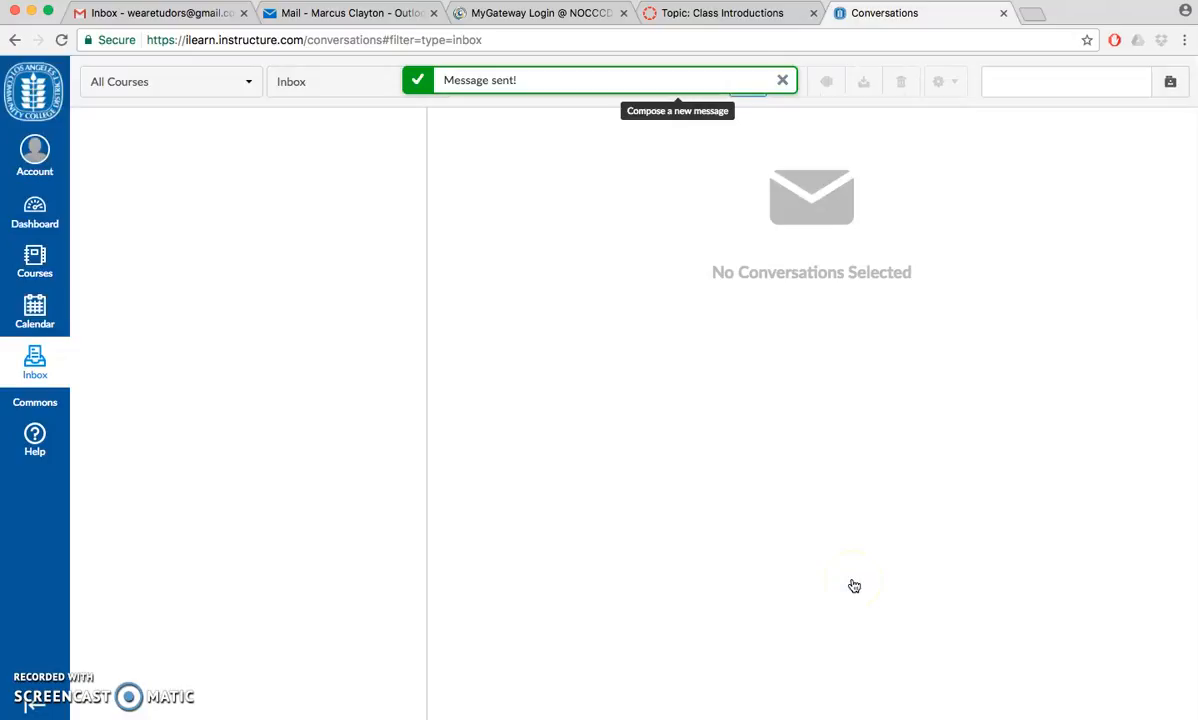
Step: Dismiss the sent confirmation and switch the Inbox filter to the Sent folder
{"action": "left_click", "coordinate": [782, 80]}
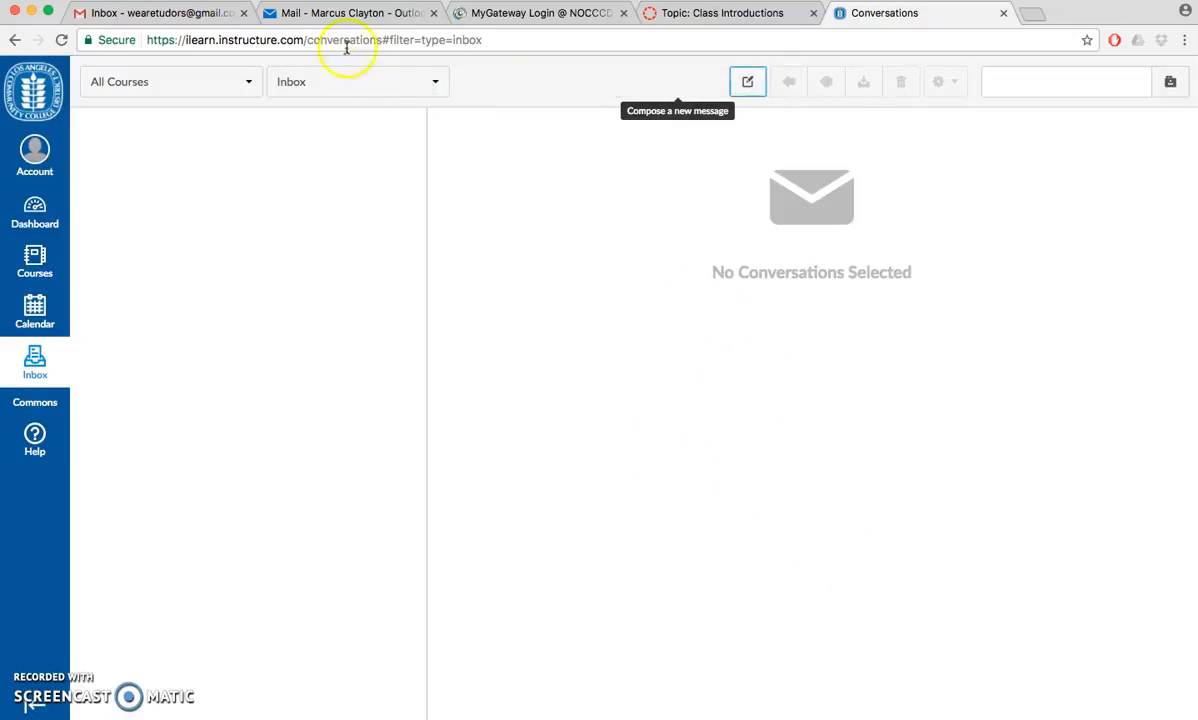
{"action": "left_click", "coordinate": [356, 80]}
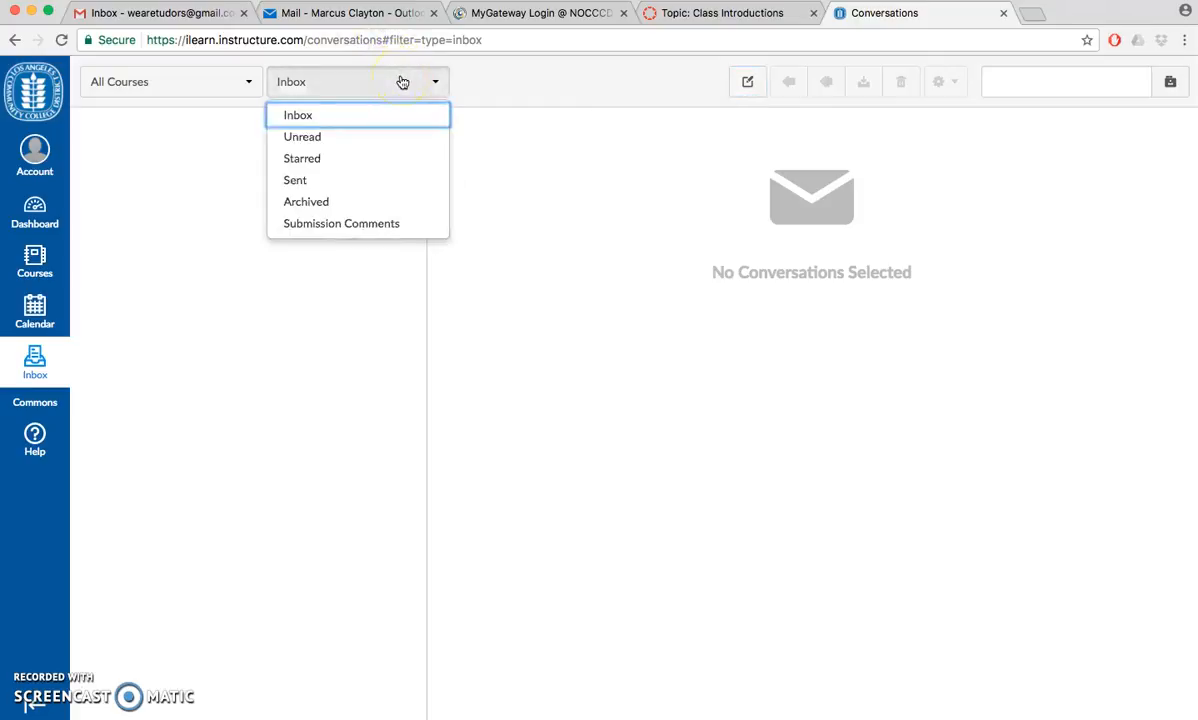
{"action": "mouse_move", "coordinate": [296, 180]}
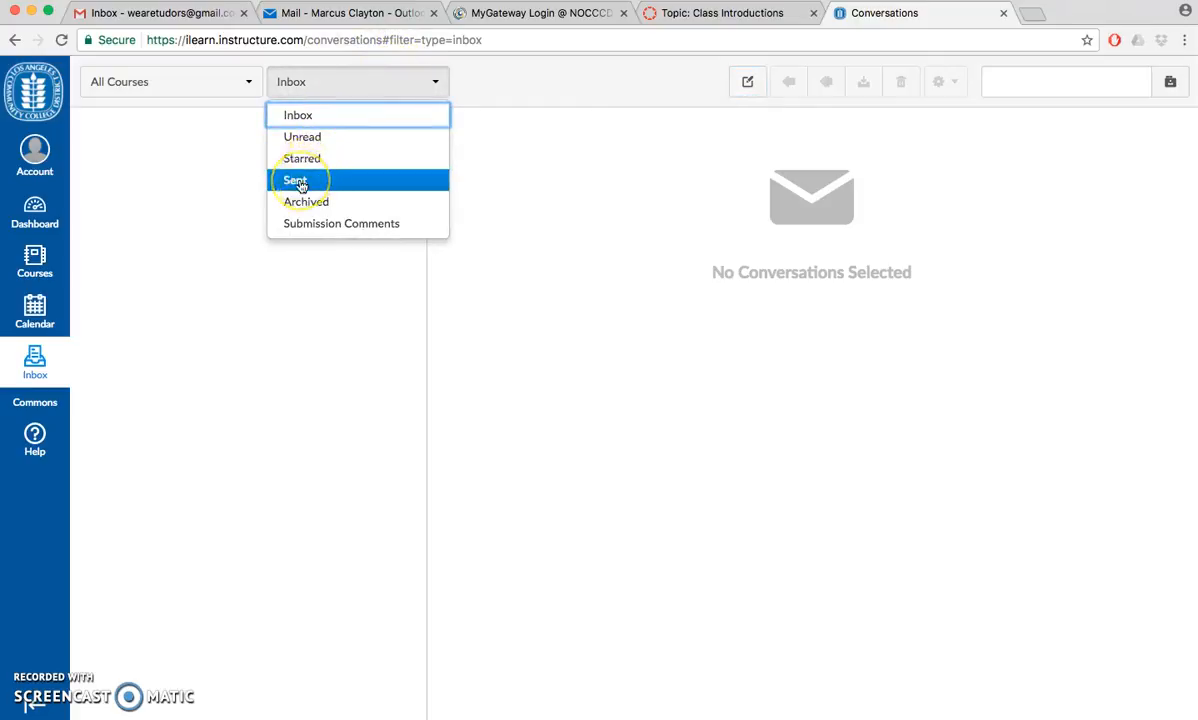
{"action": "left_click", "coordinate": [296, 180]}
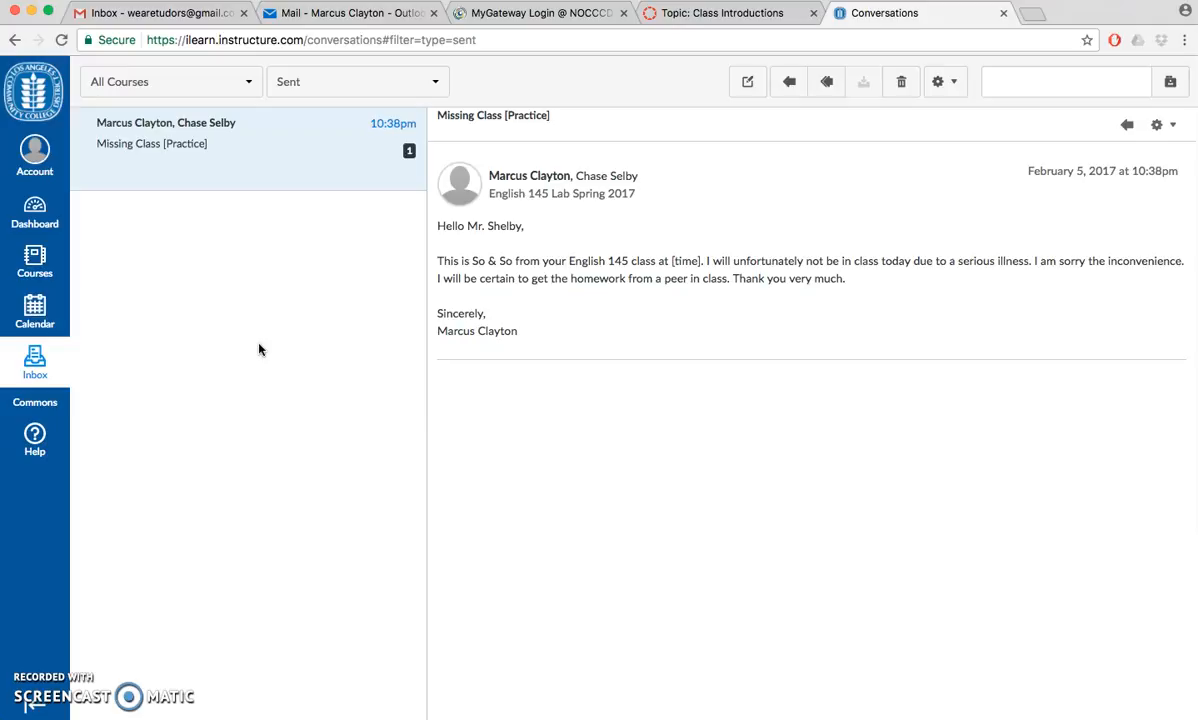
{"action": "mouse_move", "coordinate": [246, 456]}
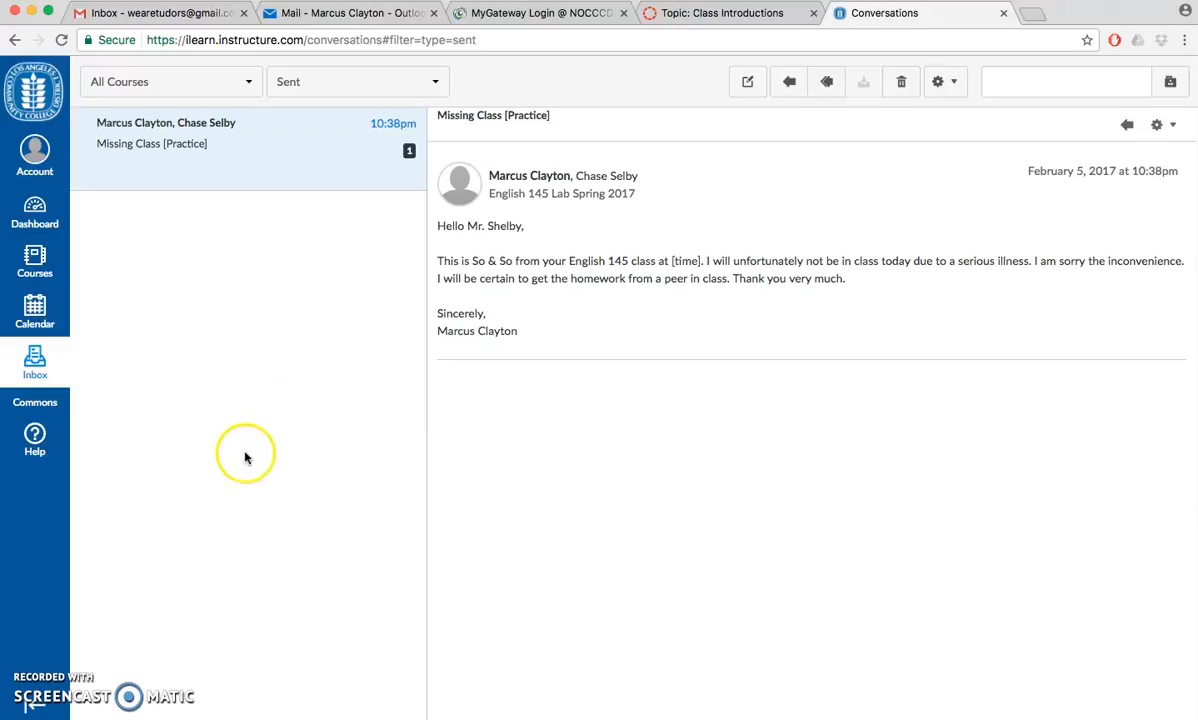
{"action": "mouse_move", "coordinate": [50, 668]}
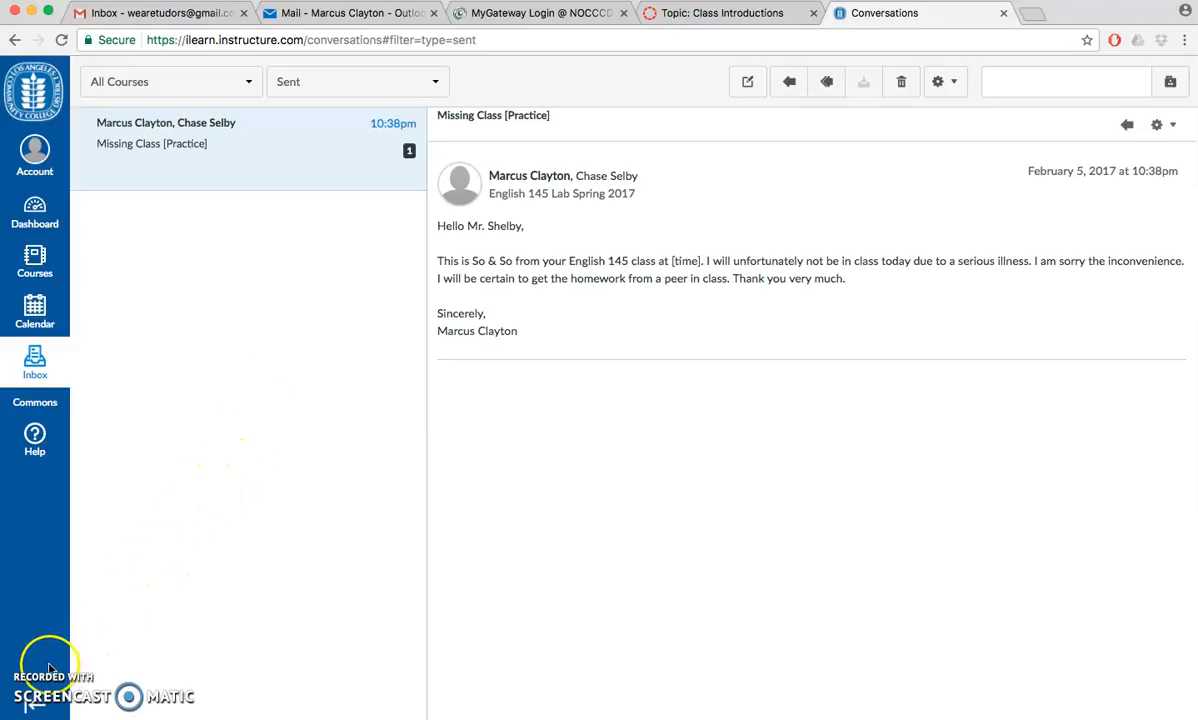